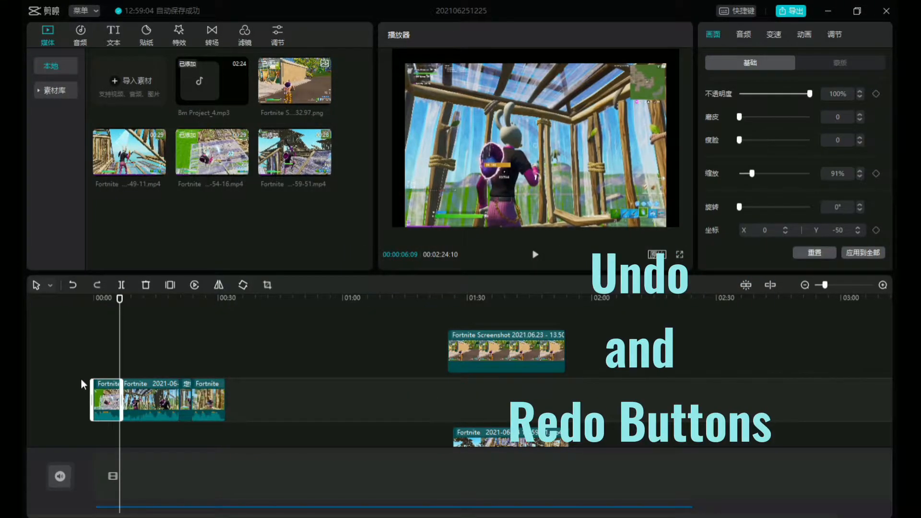
mouse_move(97, 287)
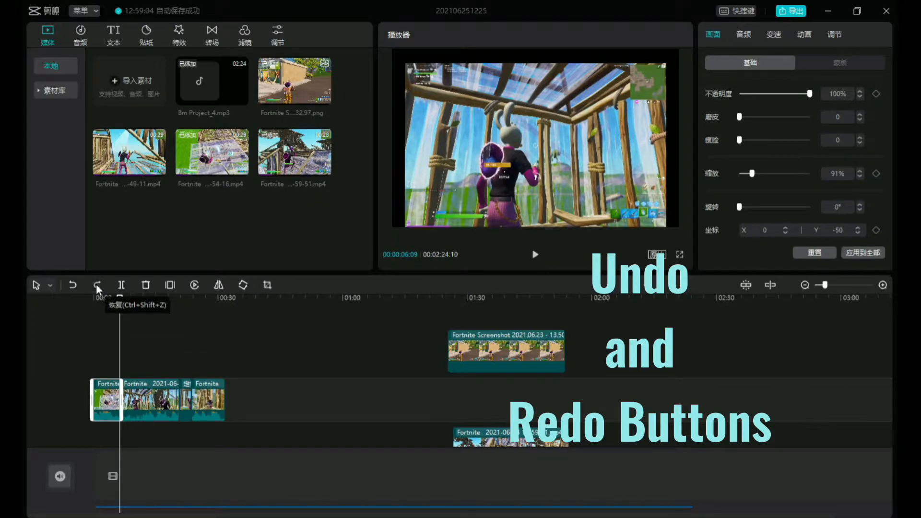
Undo the split so the first Fortnite clip is continuous again.
click(72, 285)
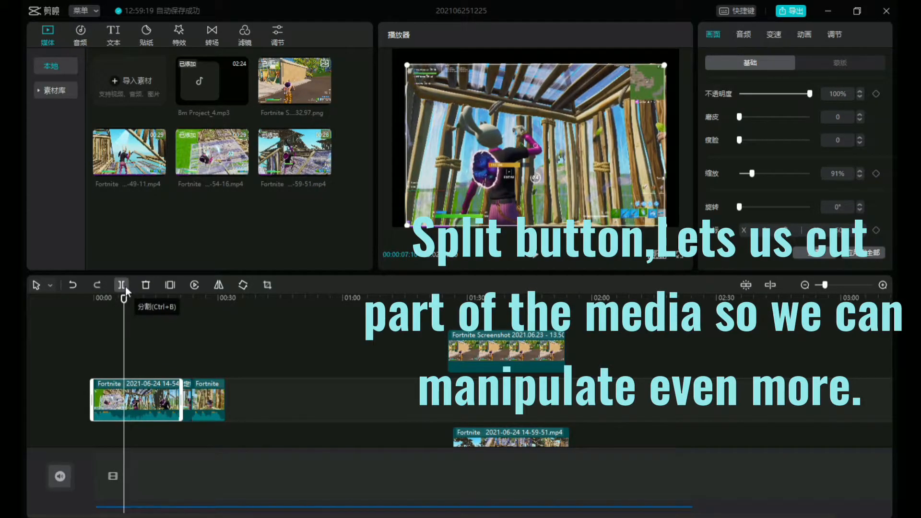
Split the first Fortnite clip at the playhead and bring up edit options on the cut piece.
click(121, 285)
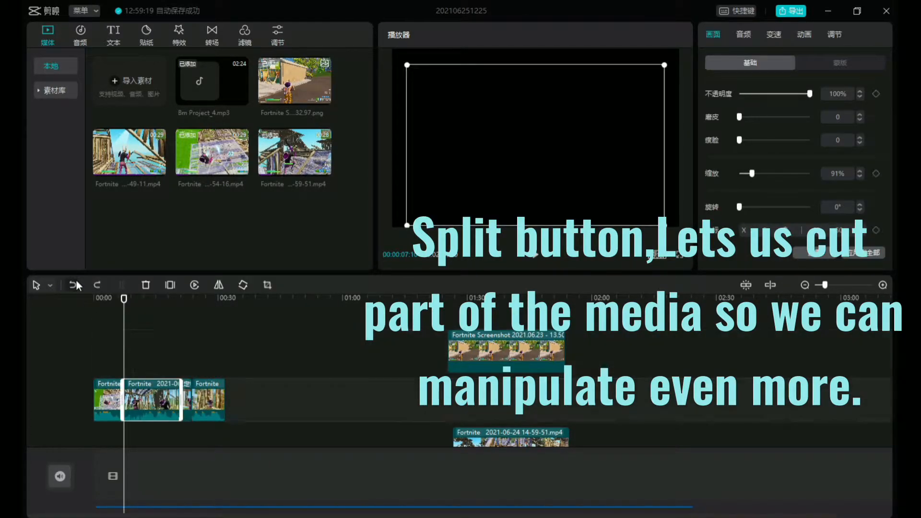
click(145, 285)
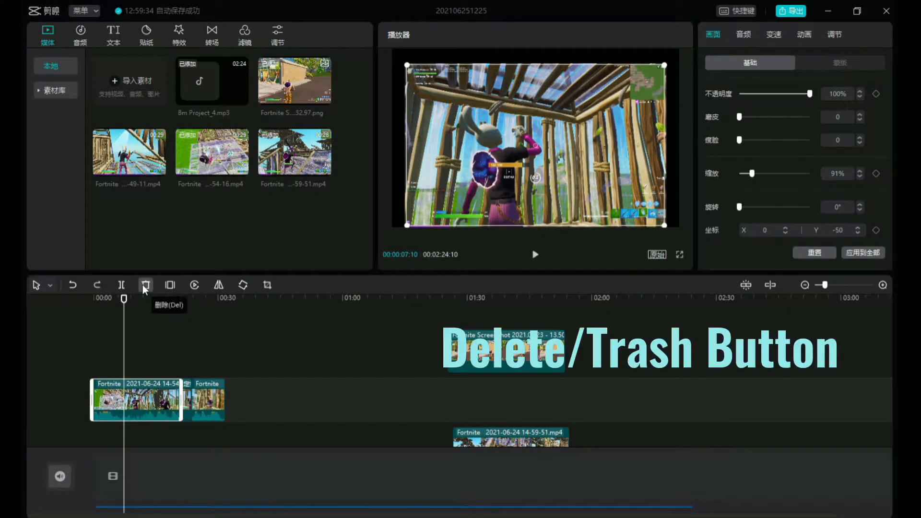
mouse_move(125, 313)
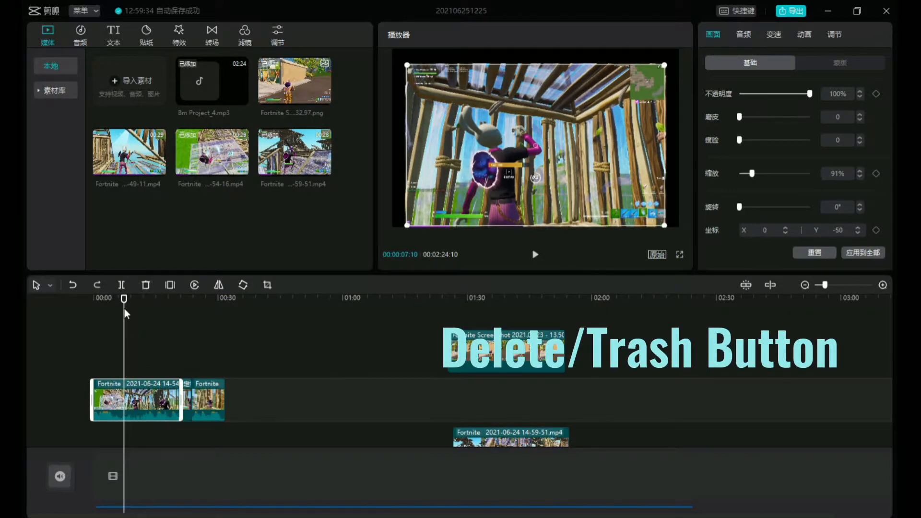
right_click(121, 399)
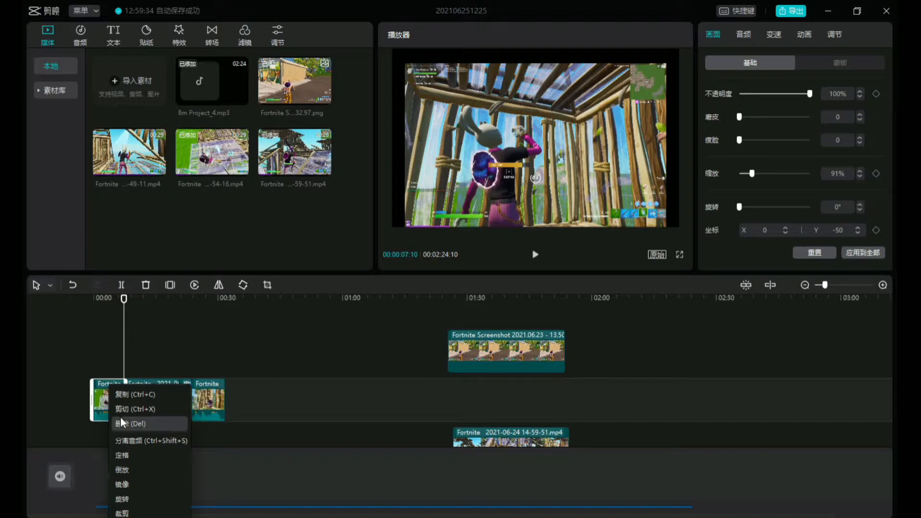
mouse_move(144, 310)
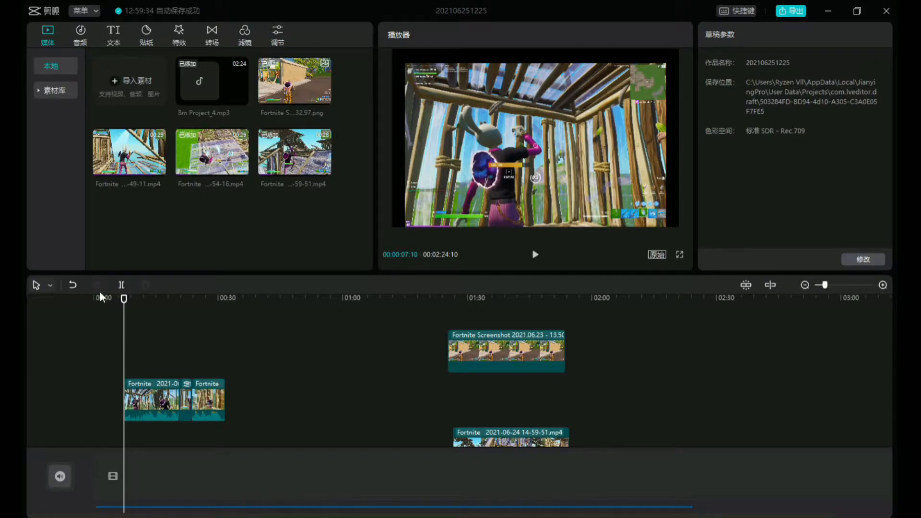
Restore the deleted opening piece and play through the footage to about 26 seconds.
click(136, 399)
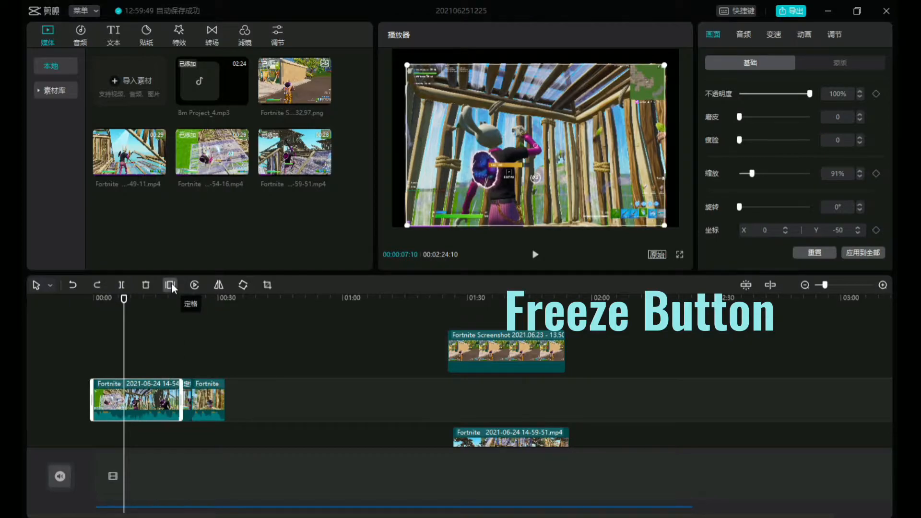
mouse_move(189, 336)
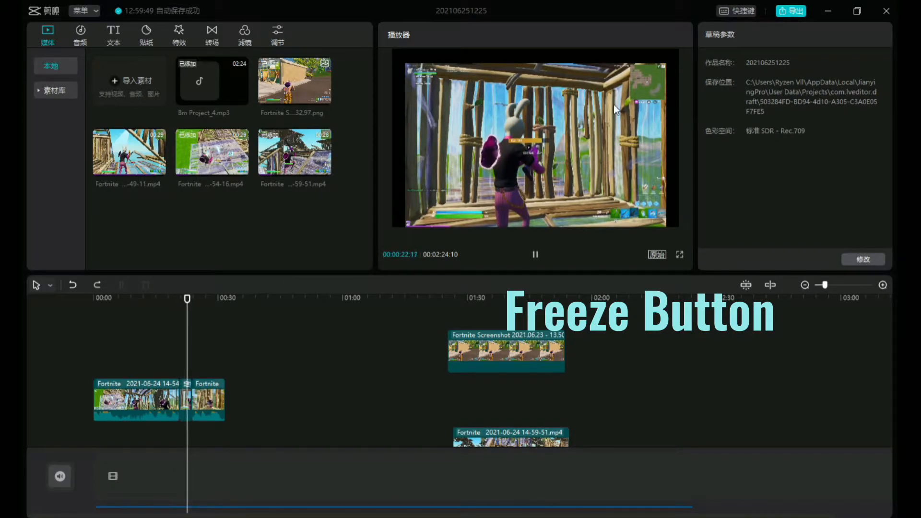
click(535, 254)
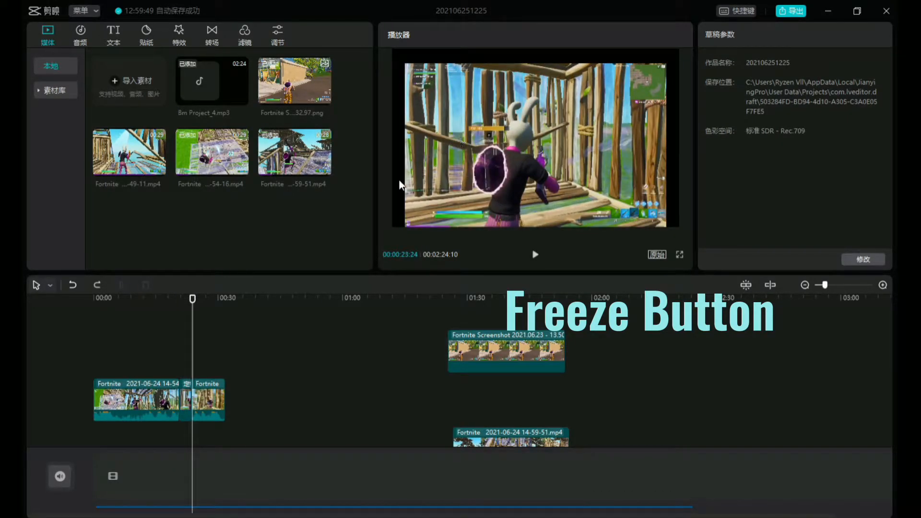
click(535, 254)
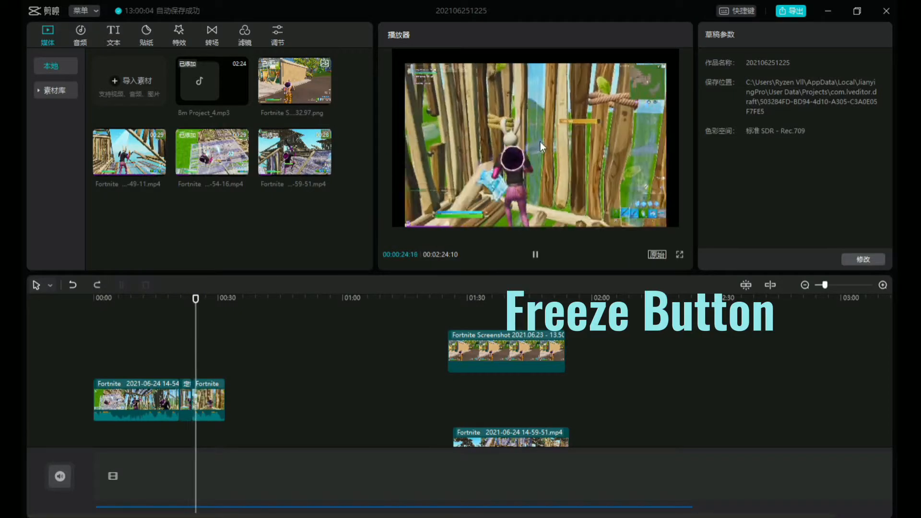
click(535, 254)
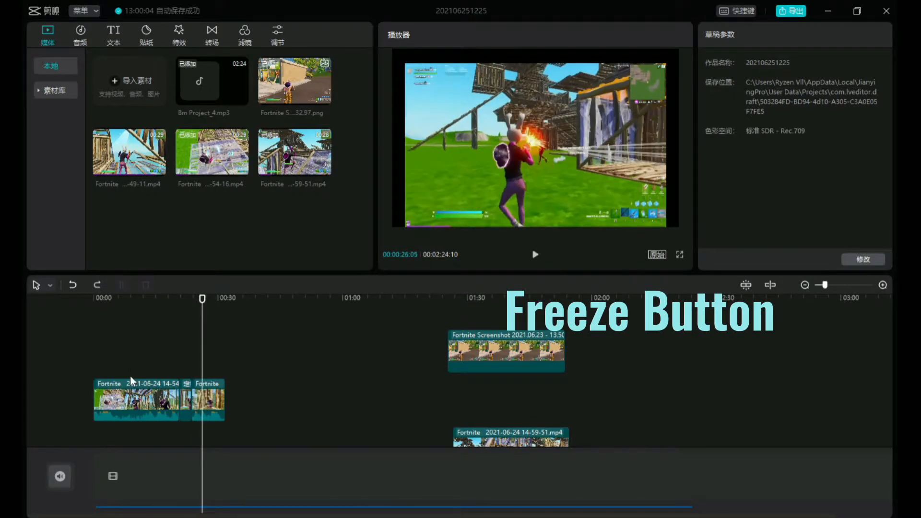
Reverse the short second Fortnite clip and preview it playing backwards.
click(207, 399)
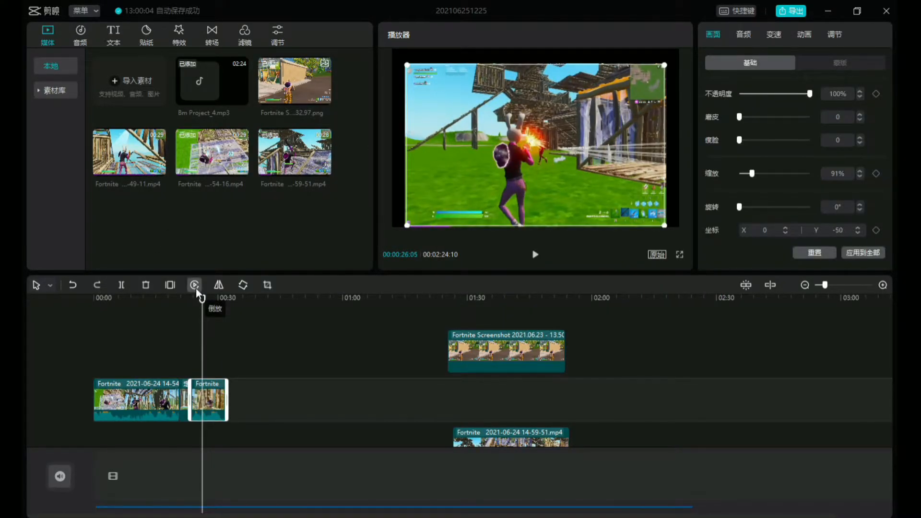
click(195, 285)
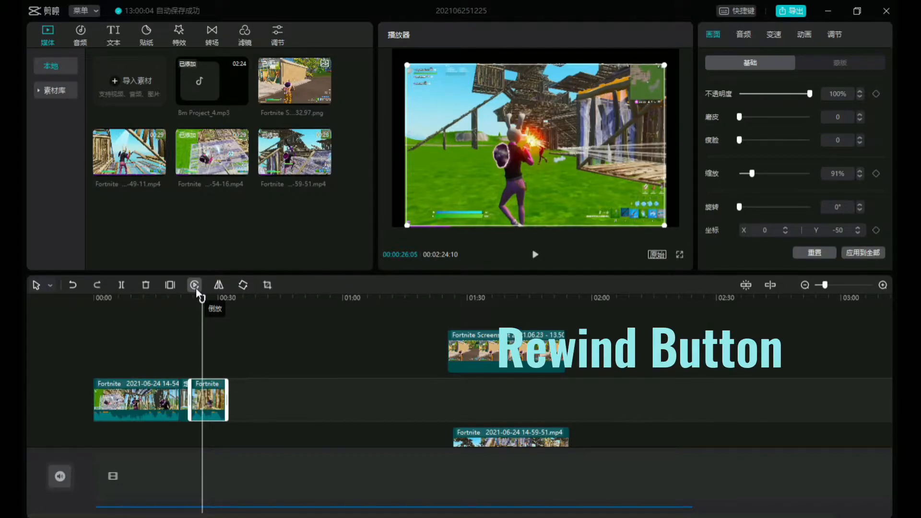
click(194, 285)
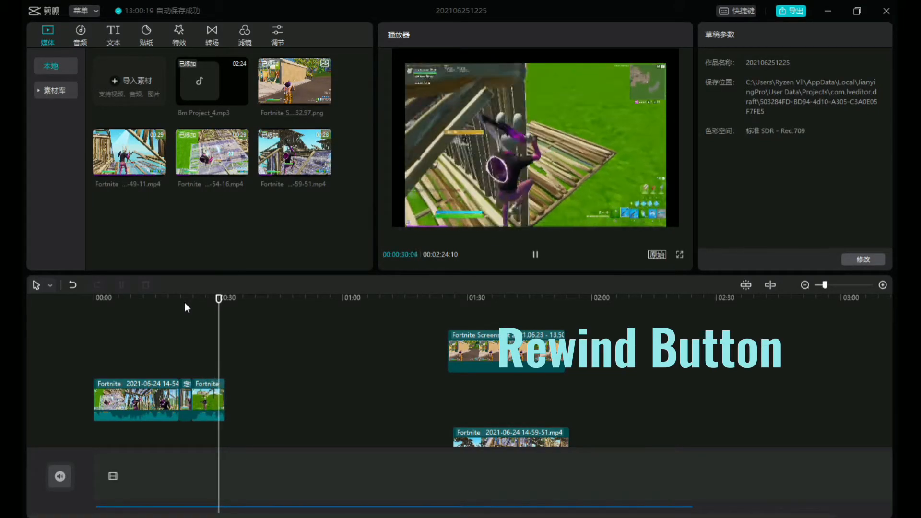
click(535, 254)
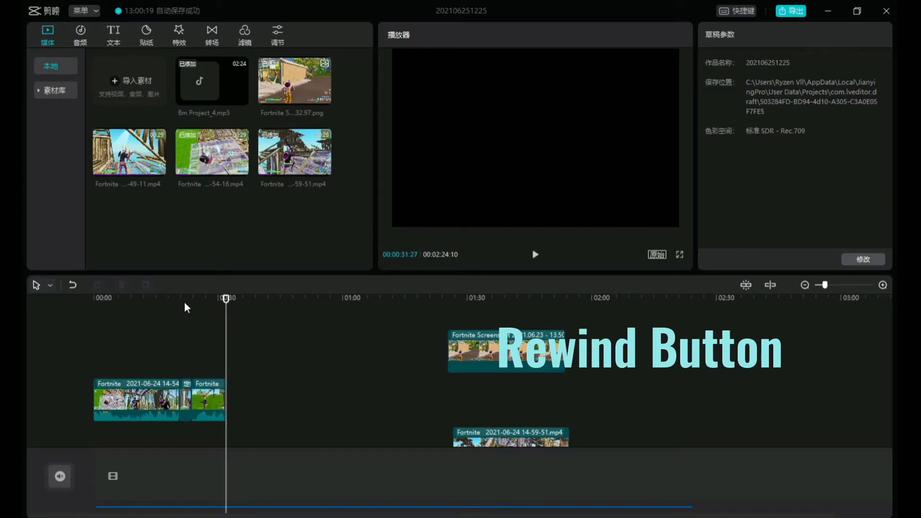
Cancel the reversal on the short clip and replay it forwards.
click(207, 399)
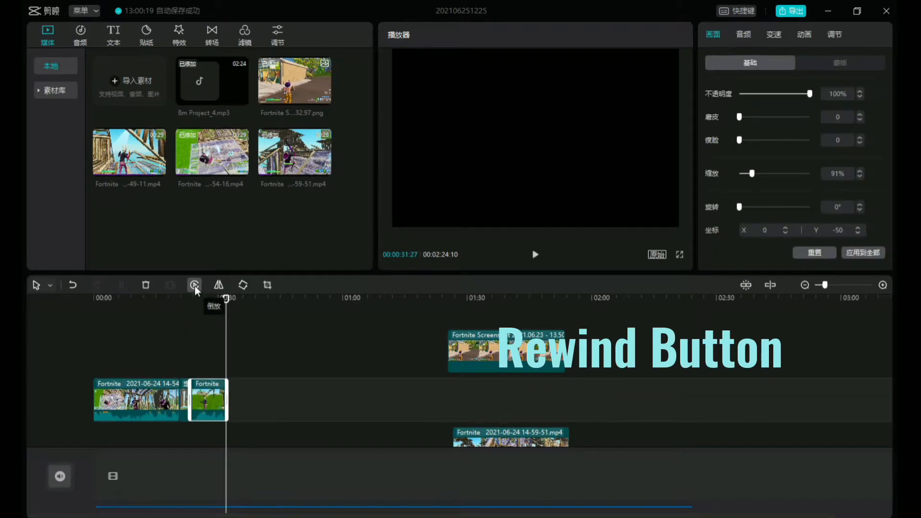
click(195, 285)
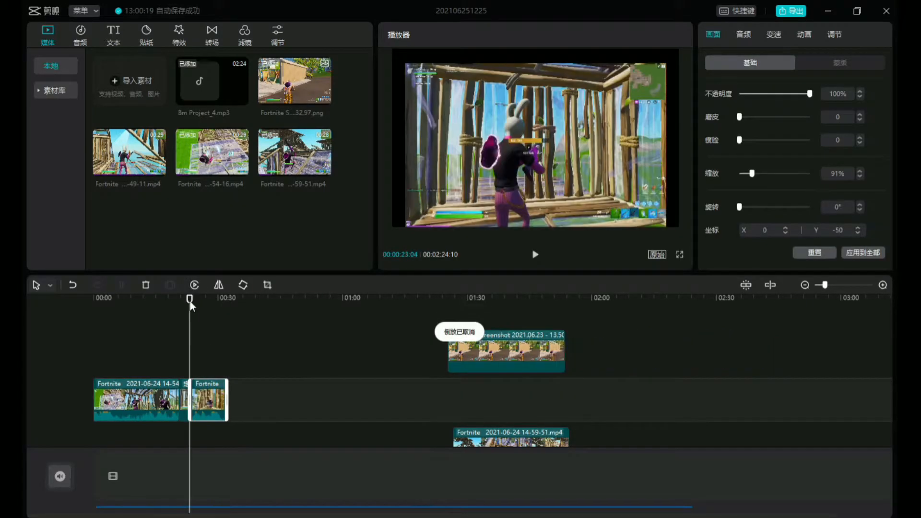
click(535, 254)
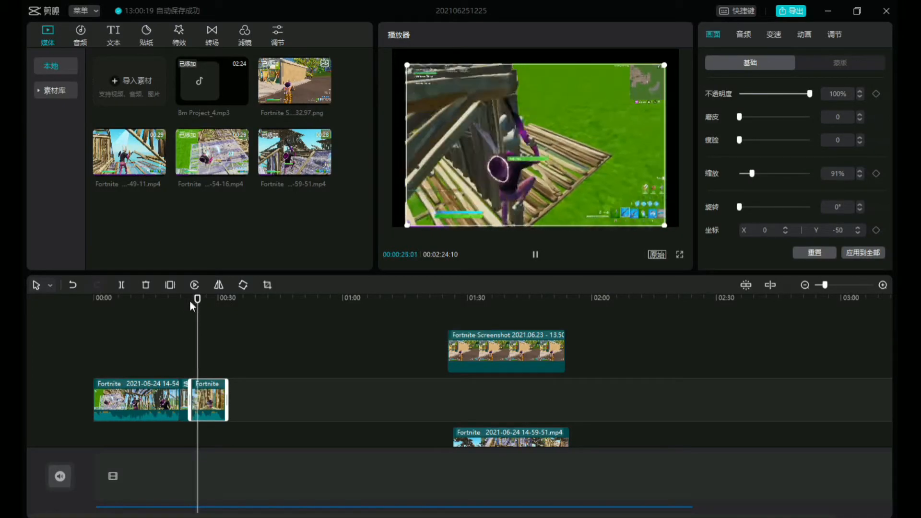
click(194, 285)
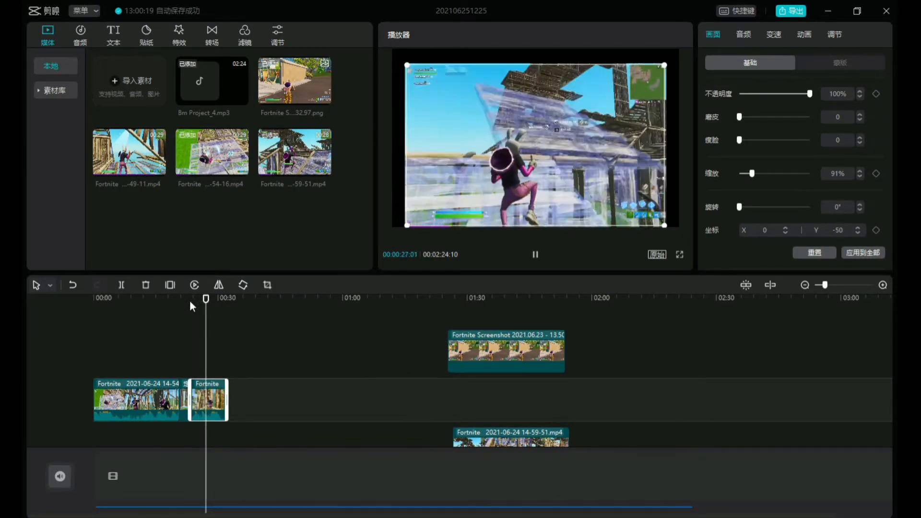
Mirror the short Fortnite clip horizontally.
click(218, 285)
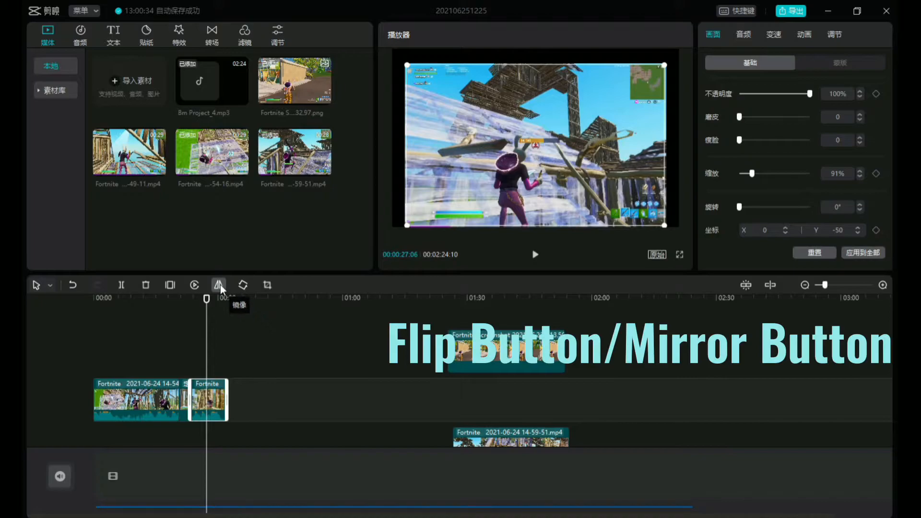
click(218, 285)
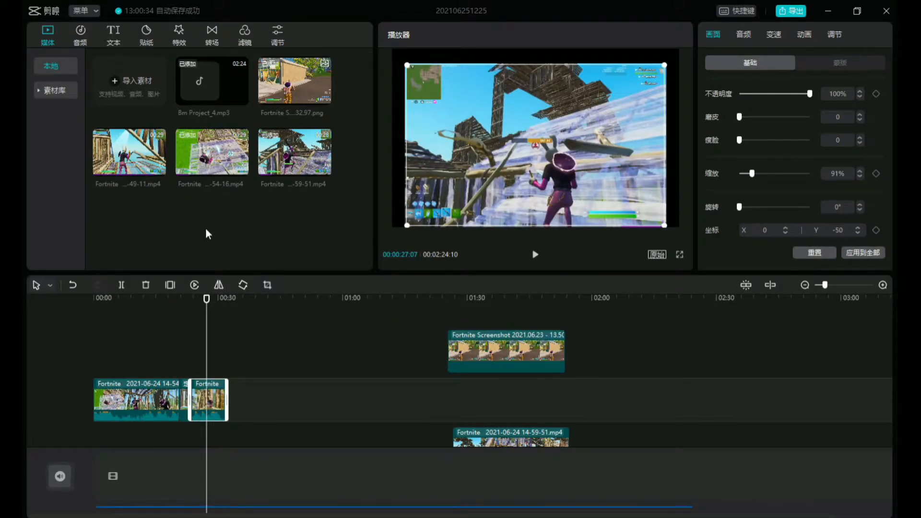
click(534, 253)
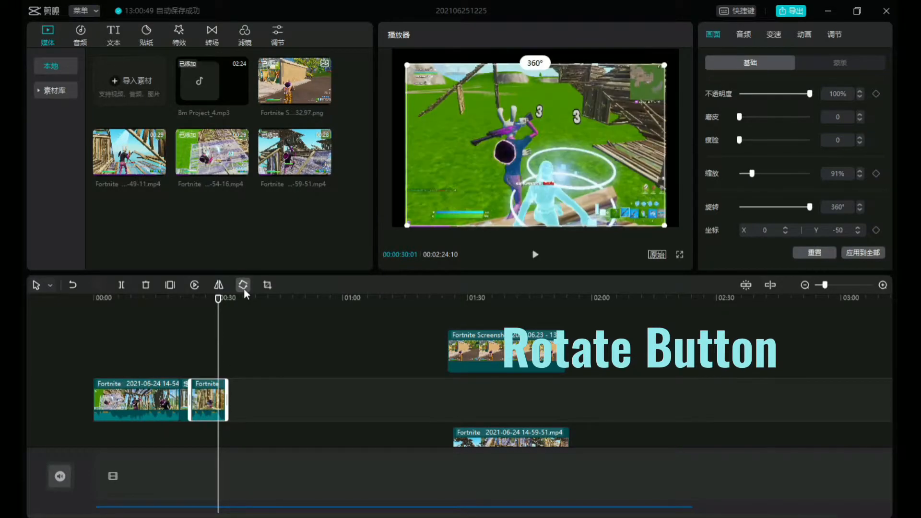
Rotate the clip a full 360° back upright and adjust its crop box.
drag(799, 207, 755, 208)
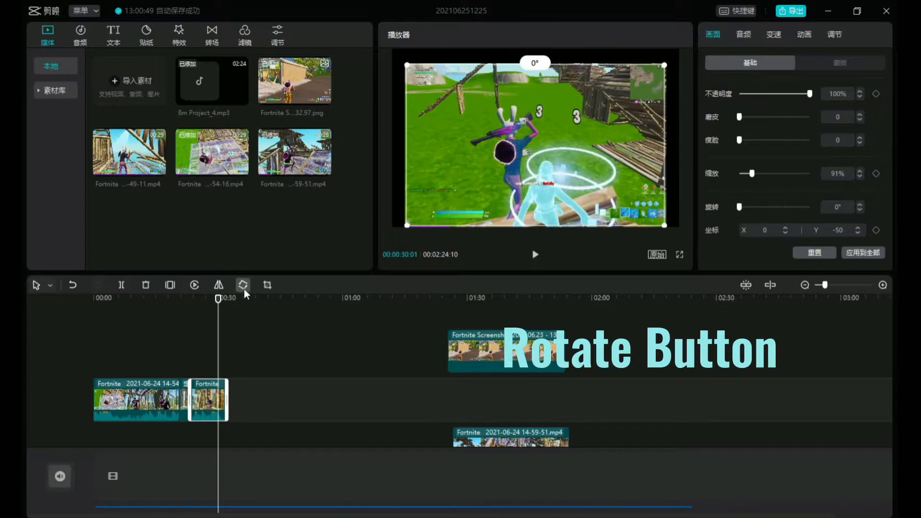
click(267, 286)
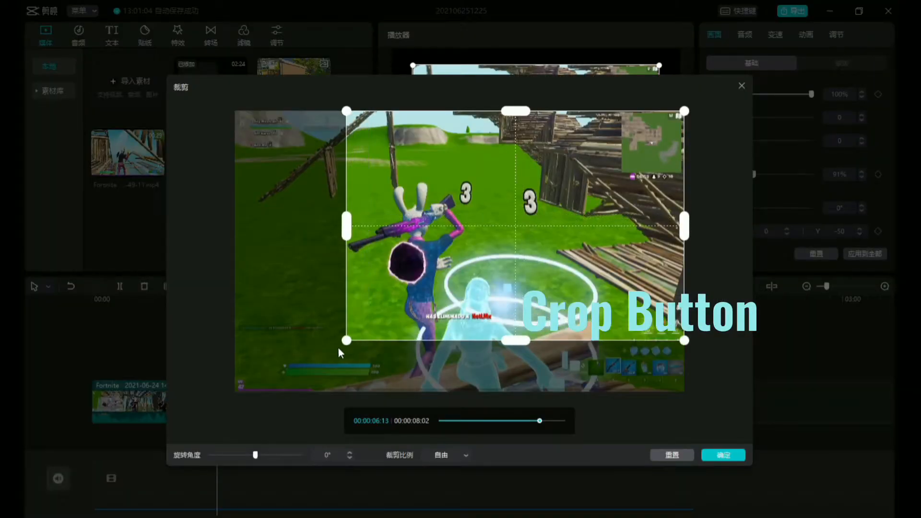
click(722, 454)
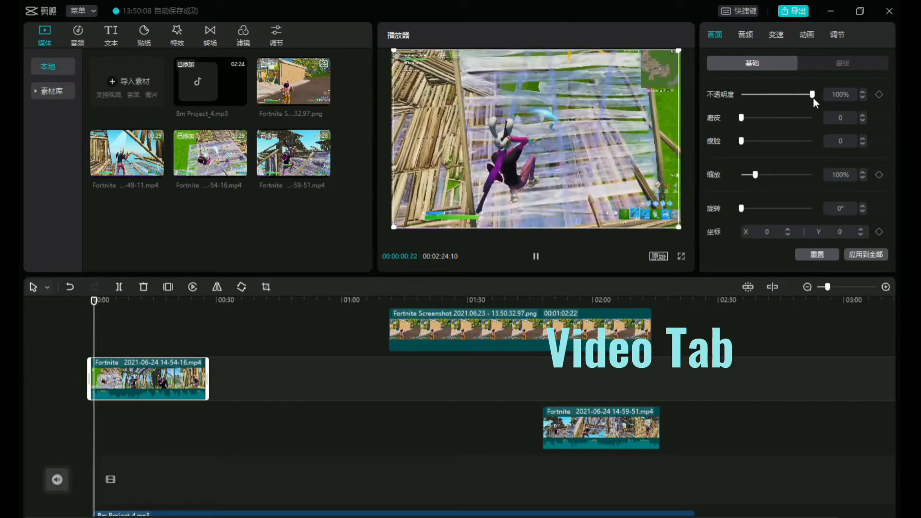
Try the clip's opacity at 61%, 0% and partly transparent, ending back at 100%.
drag(811, 94, 786, 94)
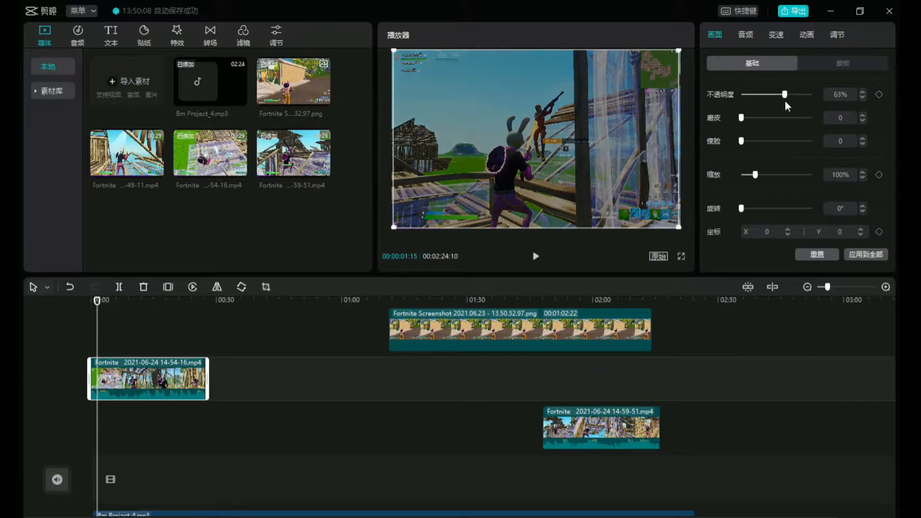
drag(785, 94, 742, 94)
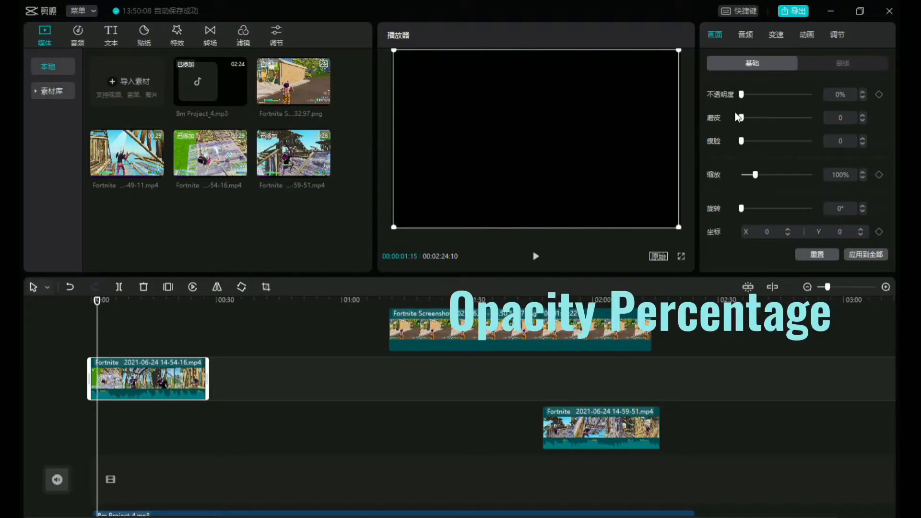
drag(741, 94, 787, 94)
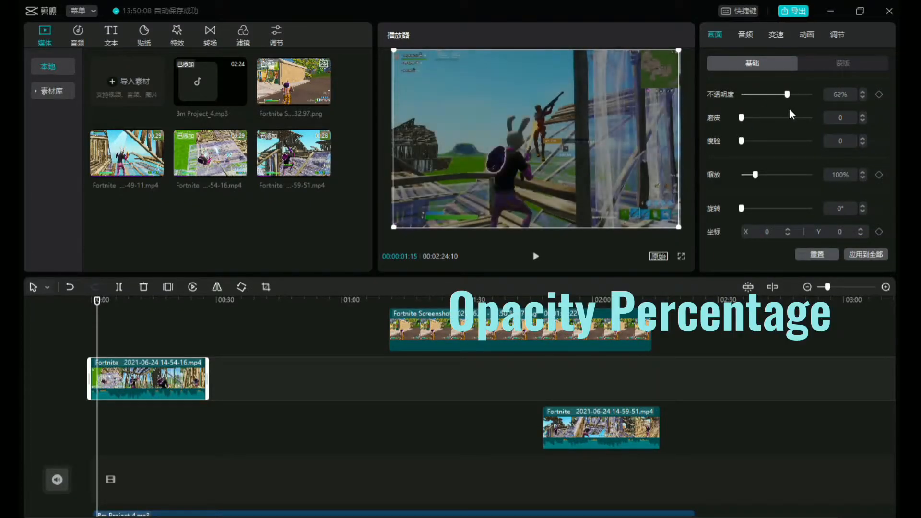
drag(789, 94, 812, 94)
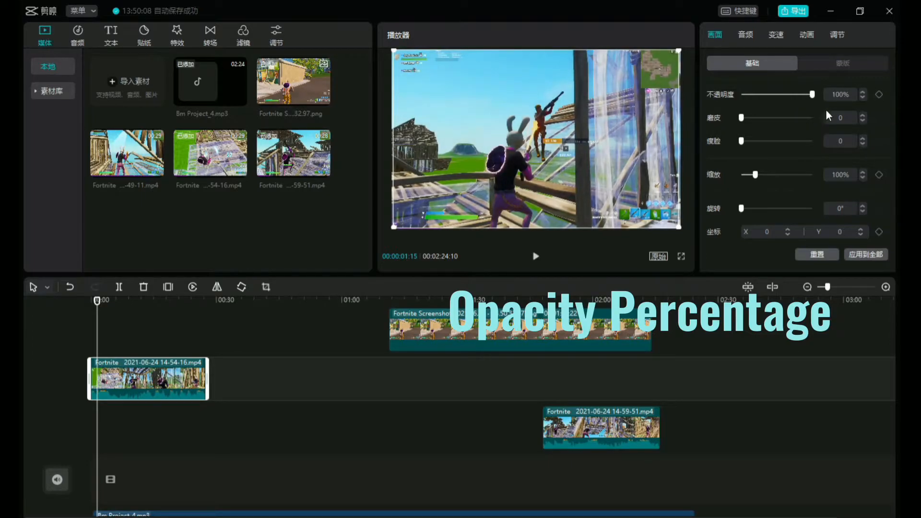
Raise the clip's smoothing slider to 100 and back.
drag(742, 117, 814, 117)
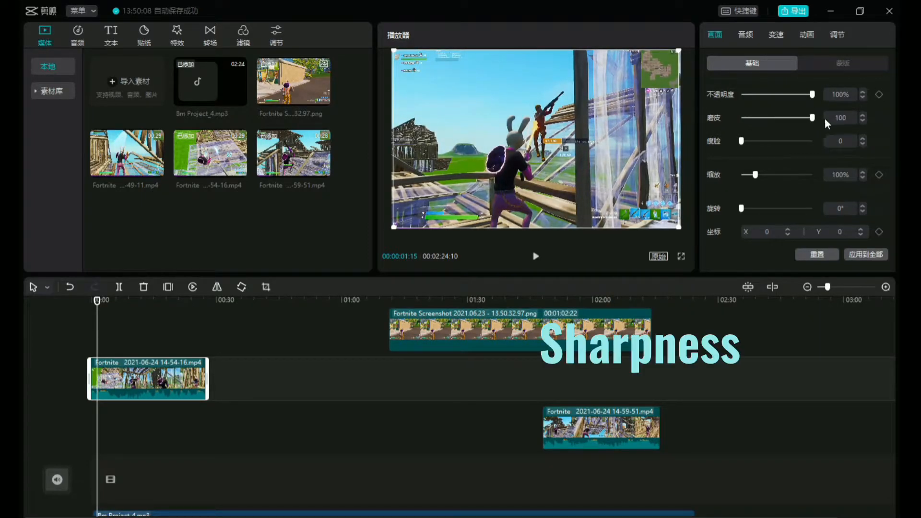
drag(812, 117, 742, 117)
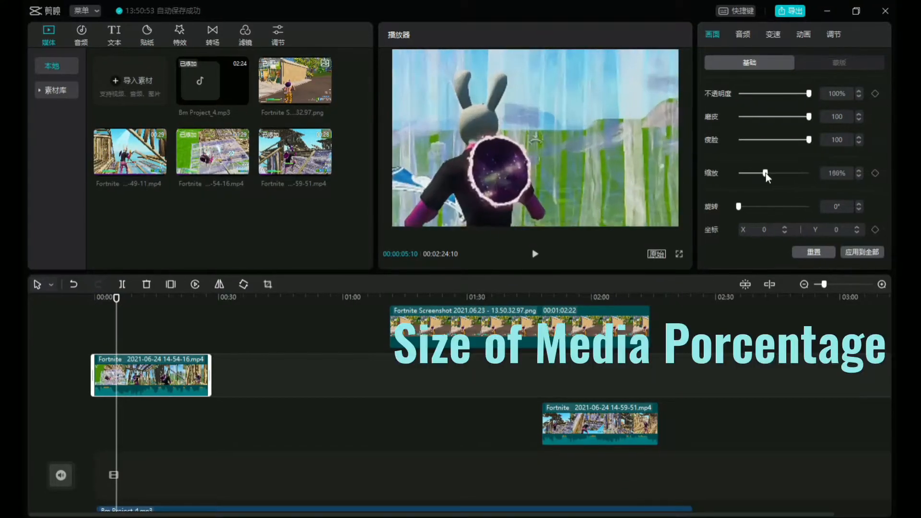
drag(764, 172, 810, 173)
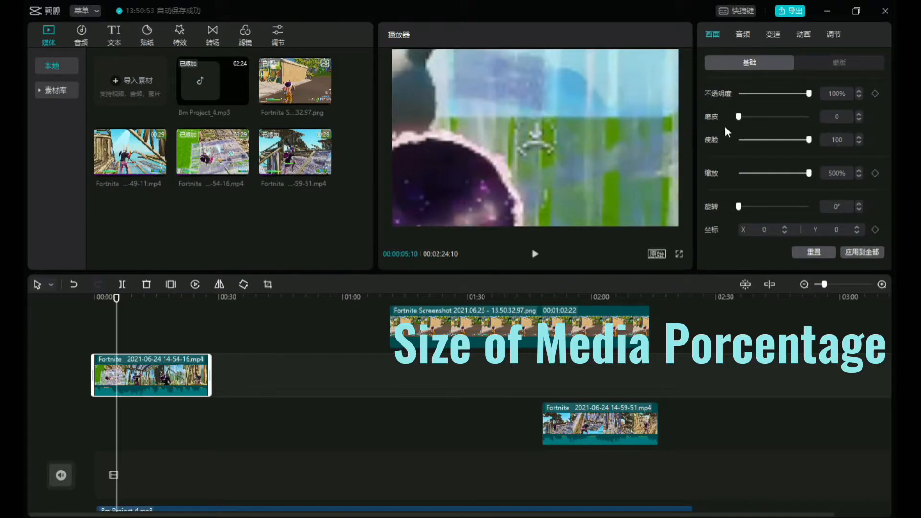
drag(738, 116, 799, 116)
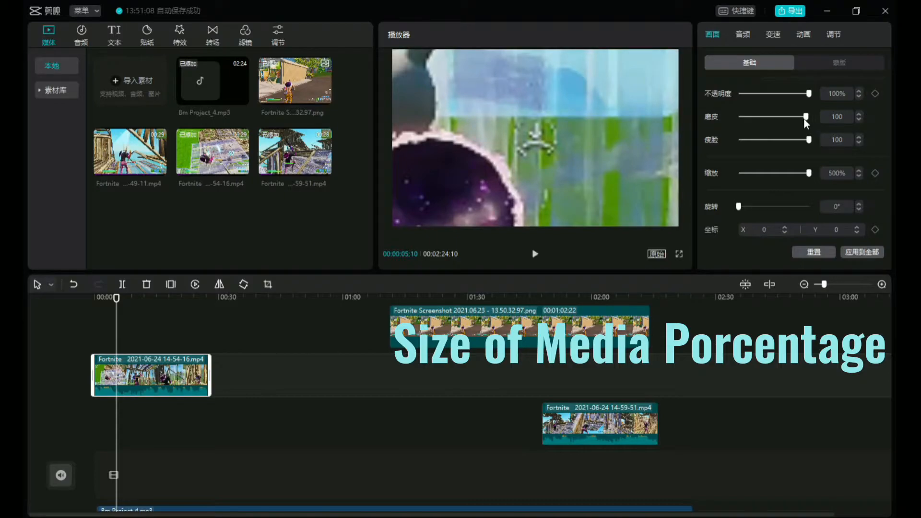
mouse_move(813, 148)
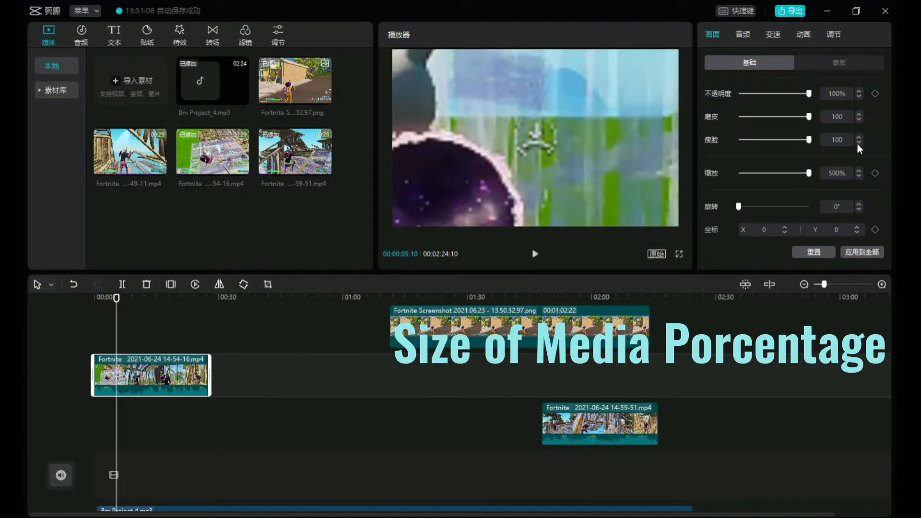
drag(809, 173, 739, 172)
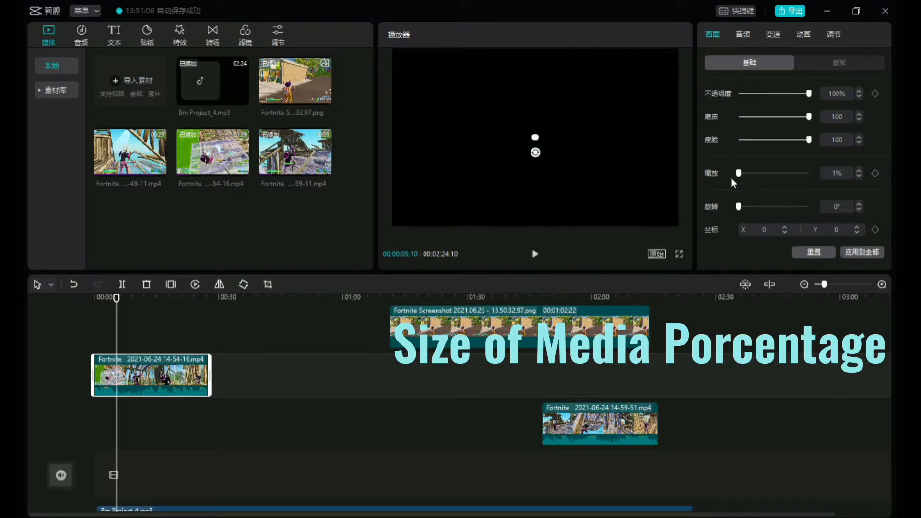
drag(739, 173, 748, 173)
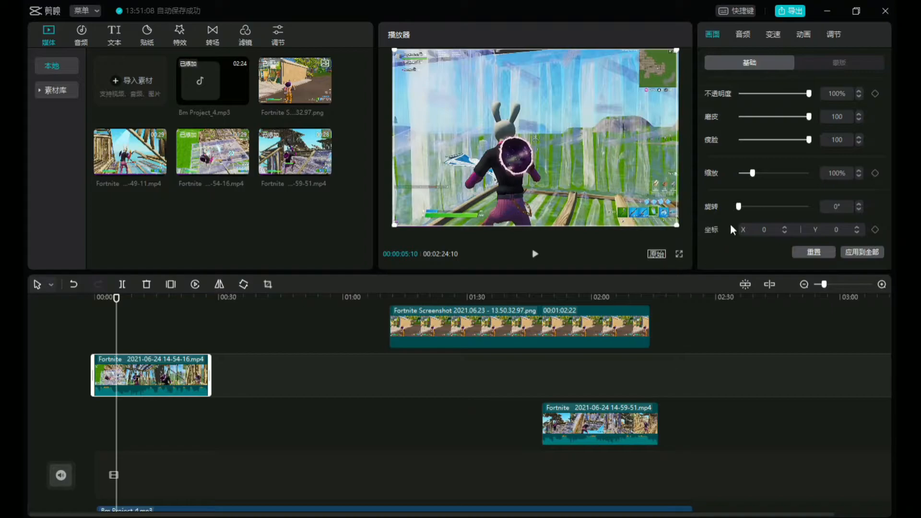
drag(739, 206, 769, 207)
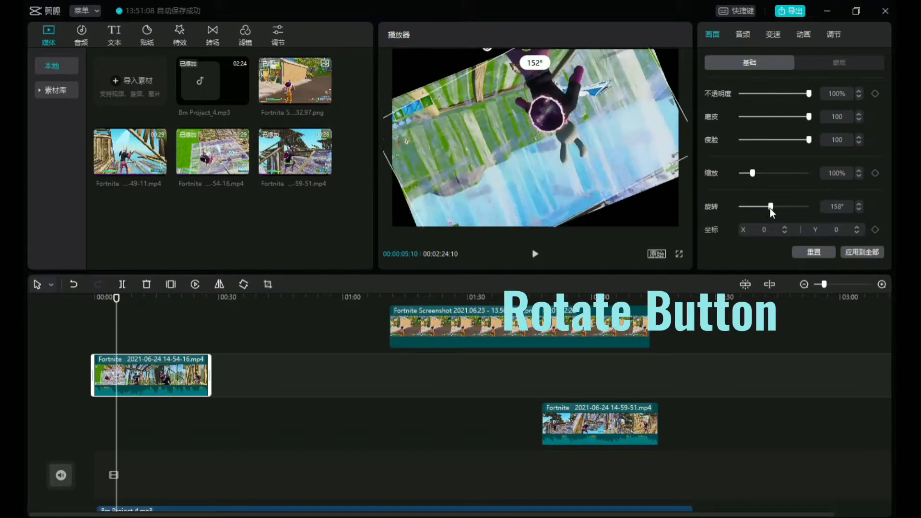
drag(771, 207, 810, 206)
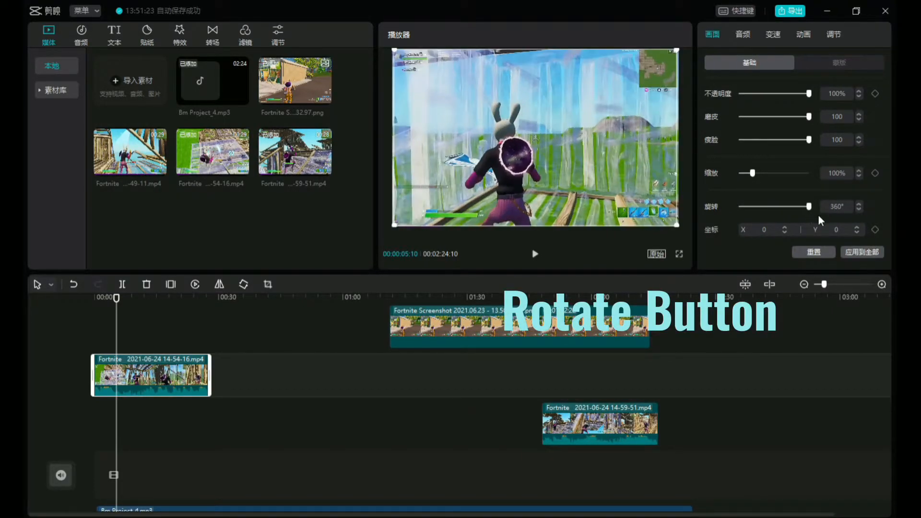
drag(814, 207, 739, 206)
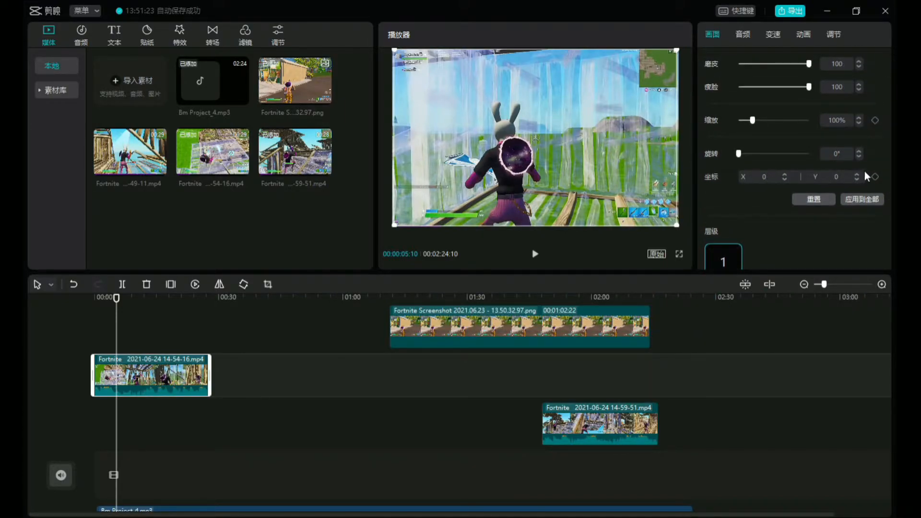
drag(532, 138, 556, 203)
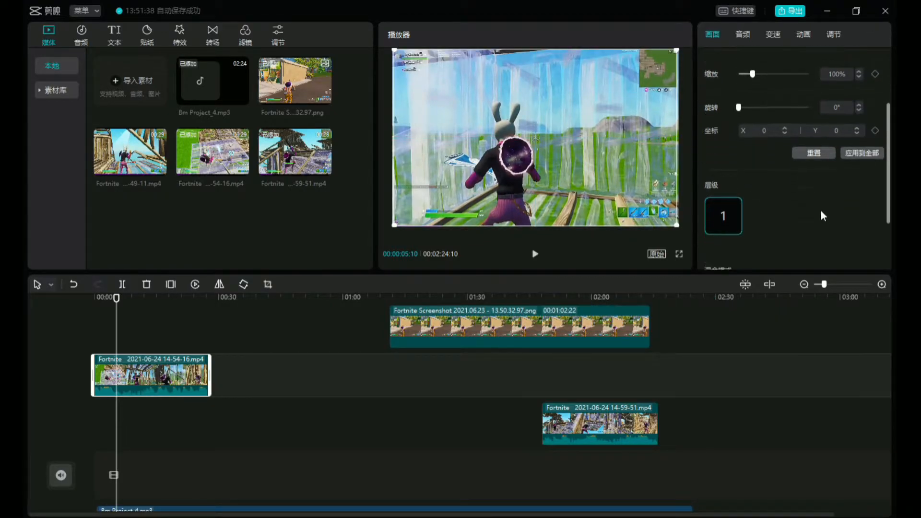
Try the blend opacity at about 46%, 54% and 80%, then restore it to 100%.
scroll(down, 3)
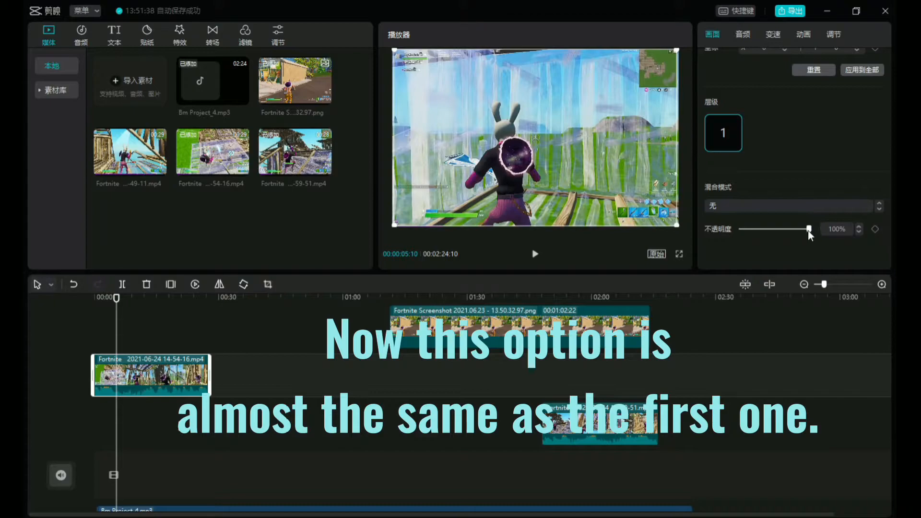
drag(808, 229, 769, 229)
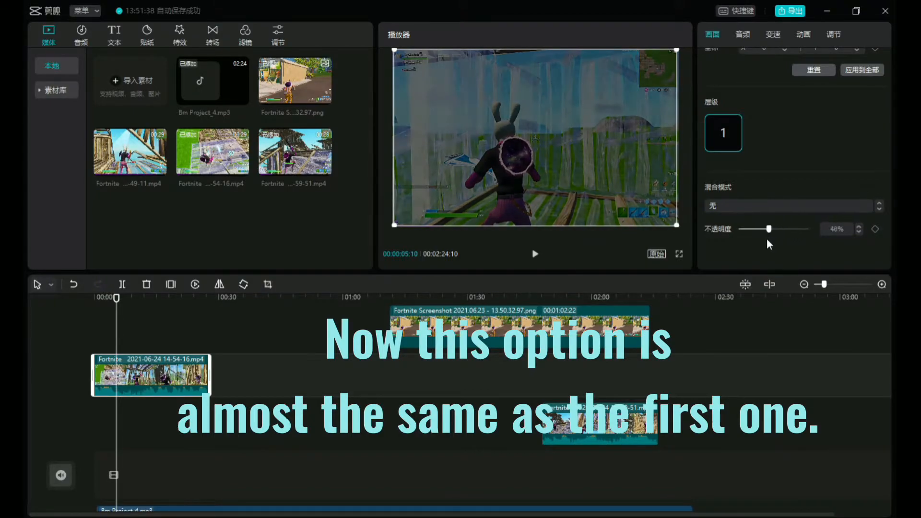
drag(763, 228, 770, 228)
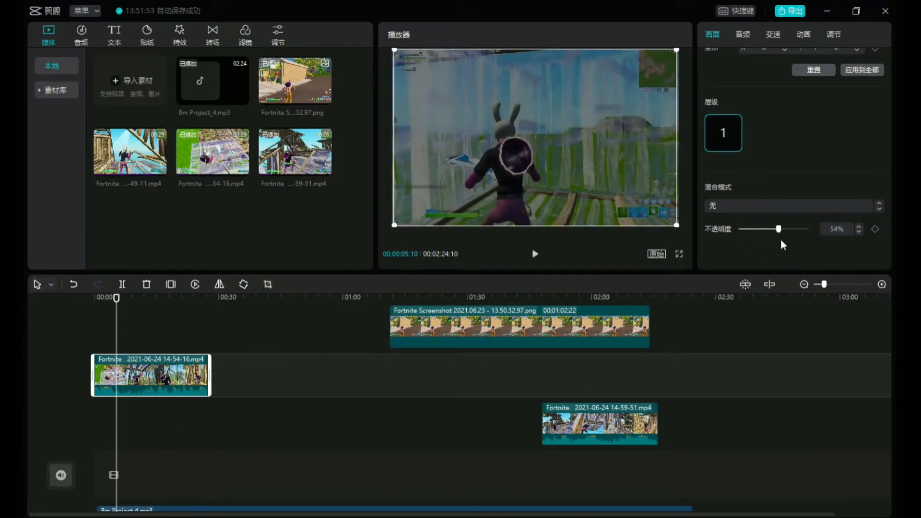
drag(762, 228, 798, 229)
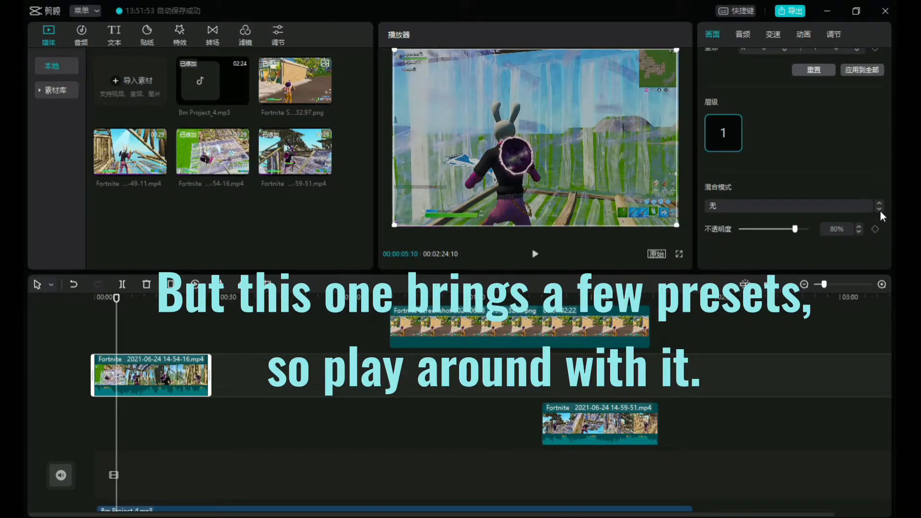
drag(800, 228, 778, 228)
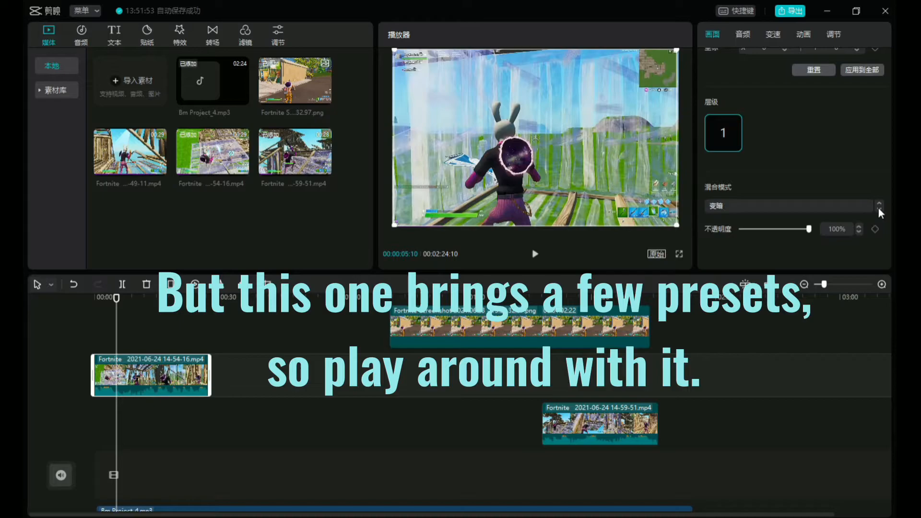
Cycle through blend mode presets until Overlay is set on the clip.
click(534, 253)
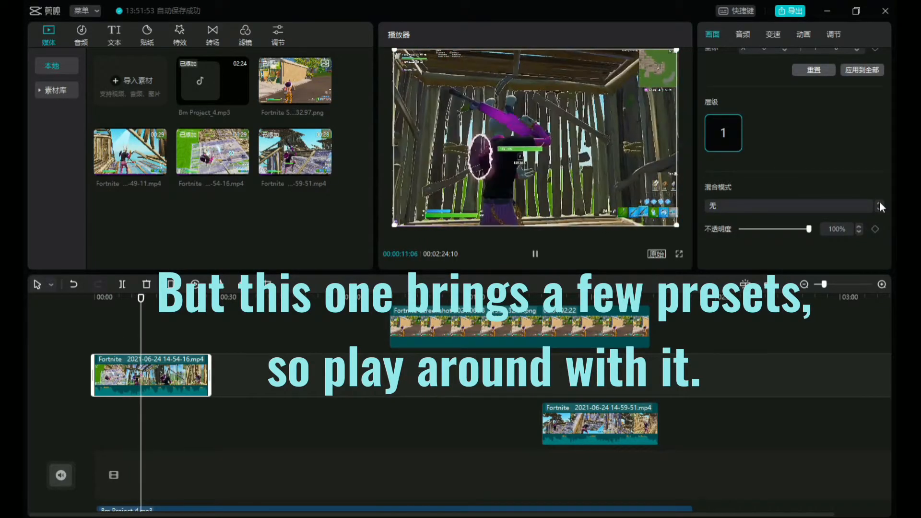
click(789, 206)
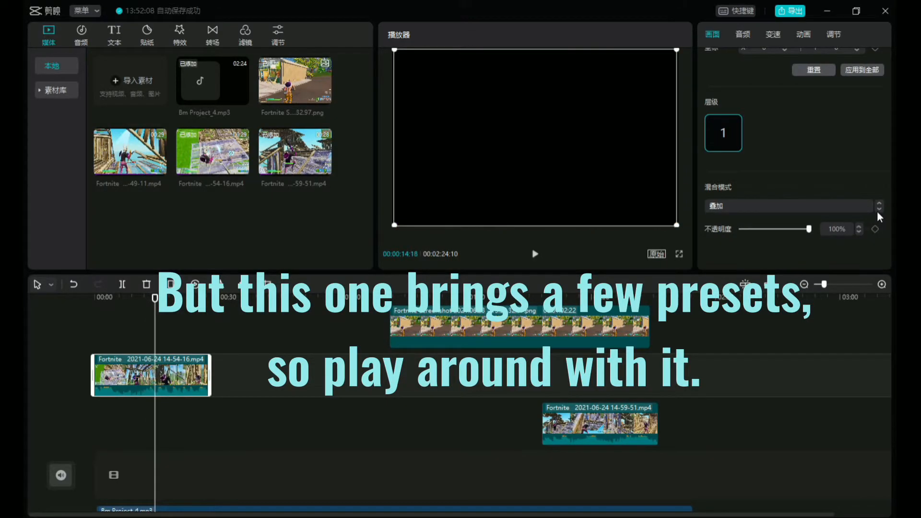
click(534, 253)
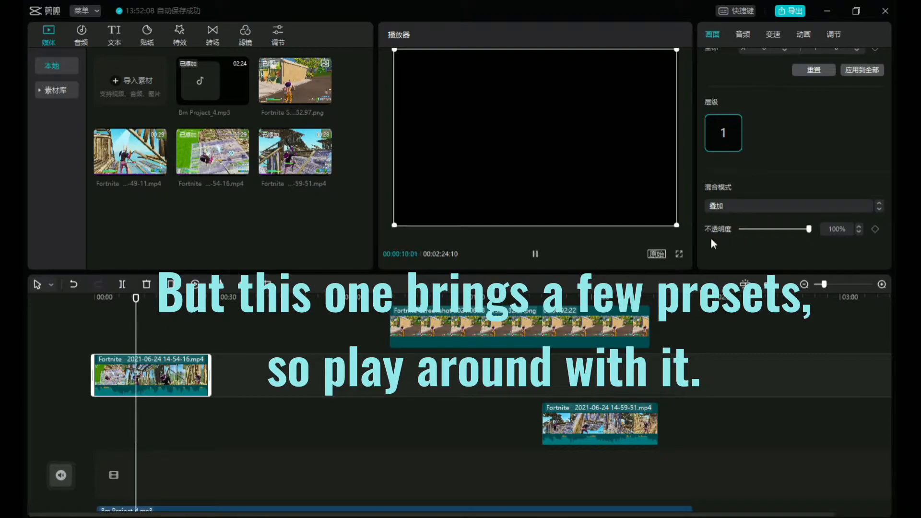
click(880, 205)
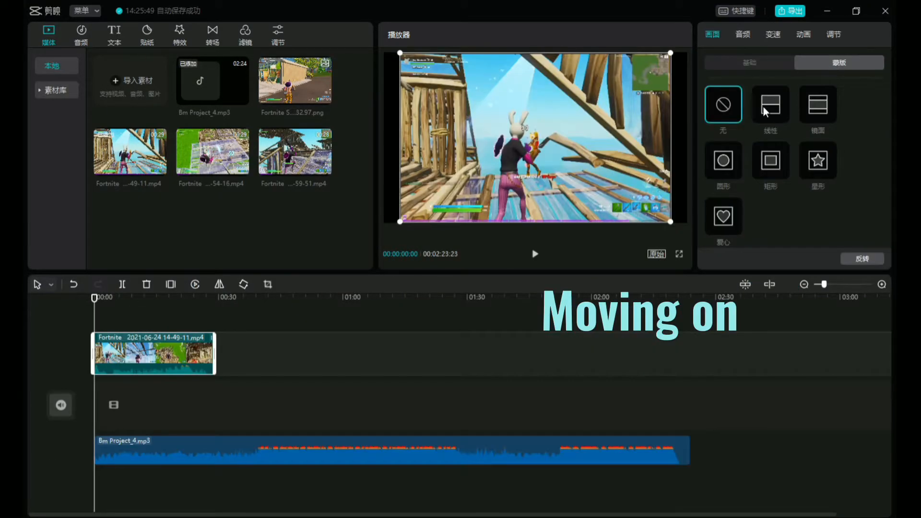
Try the linear, mirror, circular and star mask presets on the Fortnite clip.
click(770, 104)
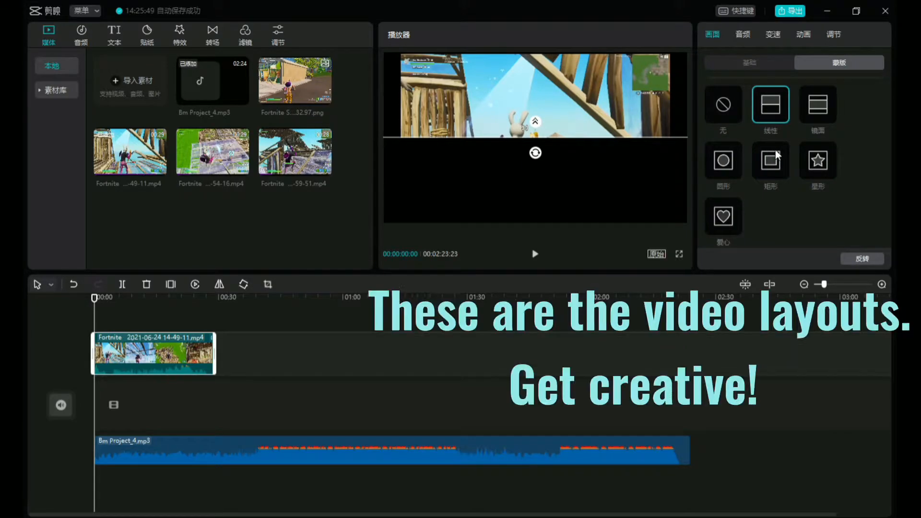
mouse_move(817, 122)
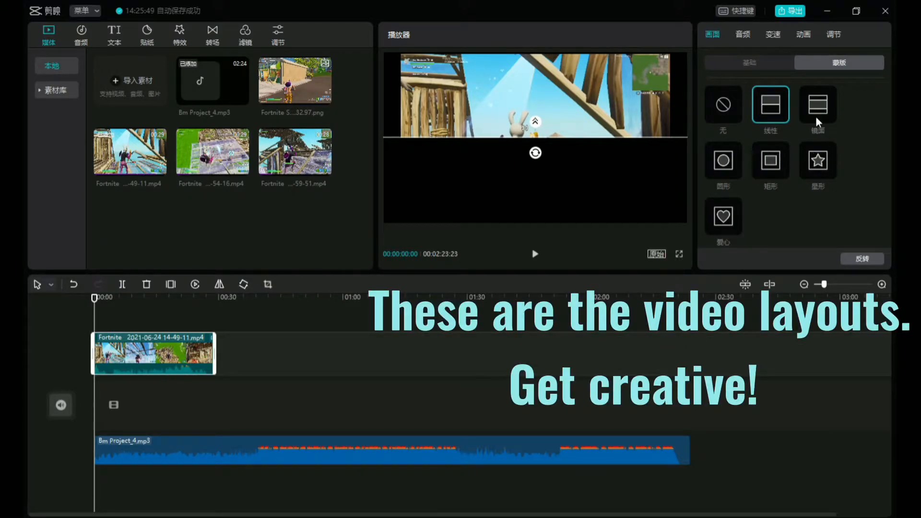
click(817, 106)
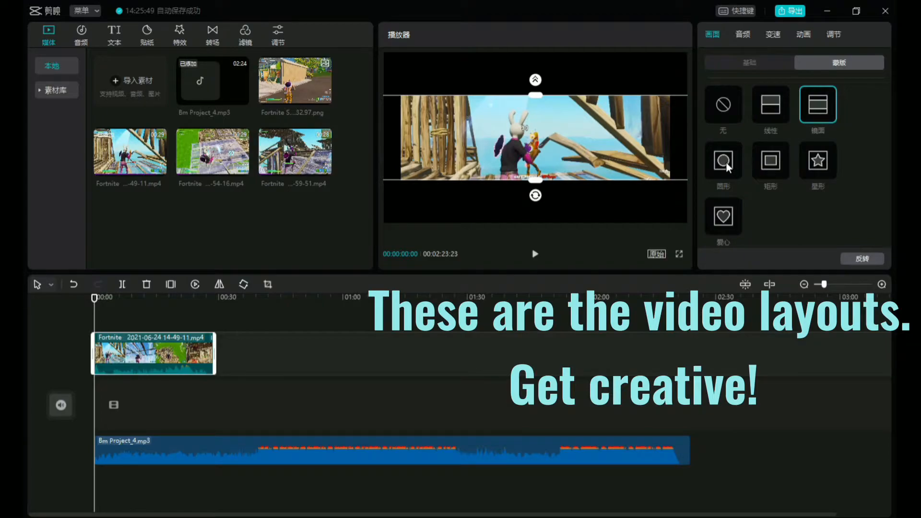
click(724, 161)
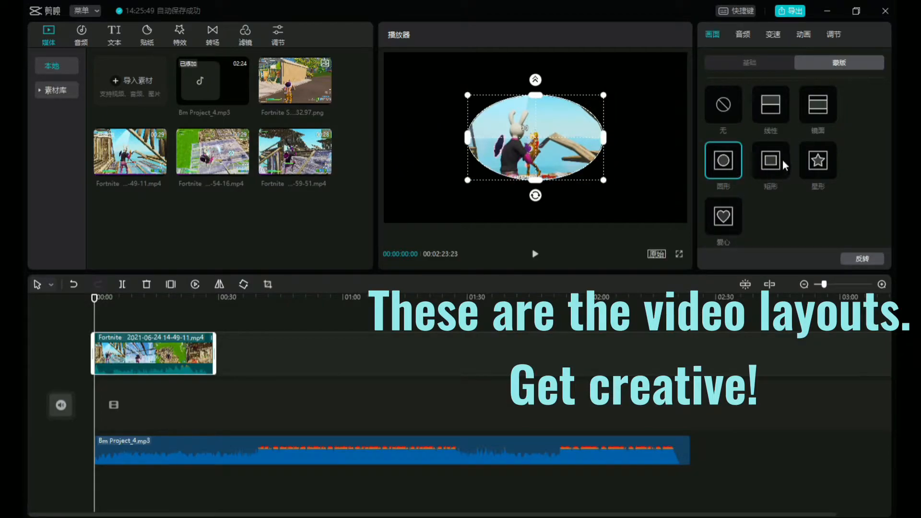
click(817, 161)
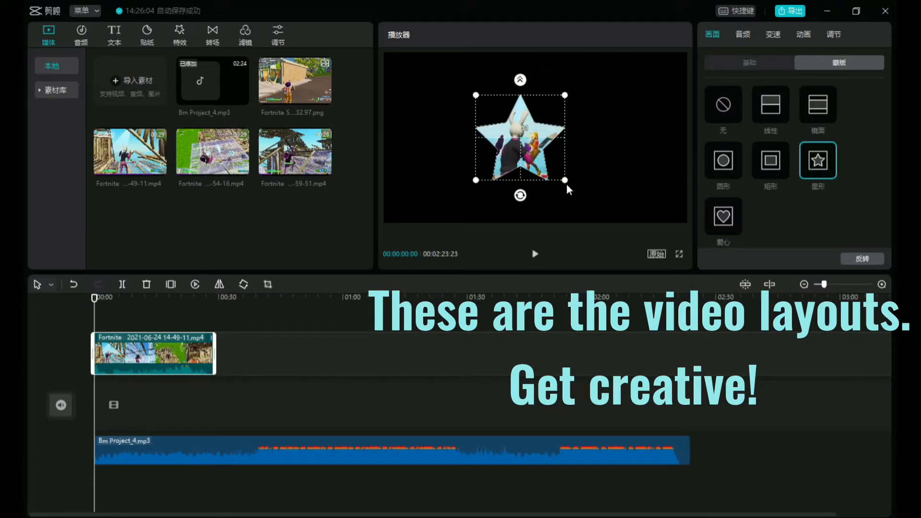
click(535, 253)
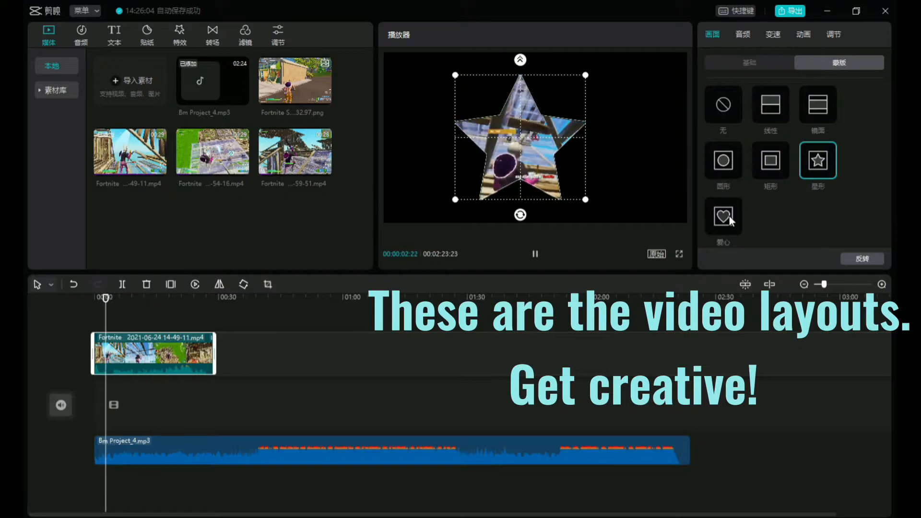
Apply the heart-shaped mask and play the masked clip in the preview.
click(724, 217)
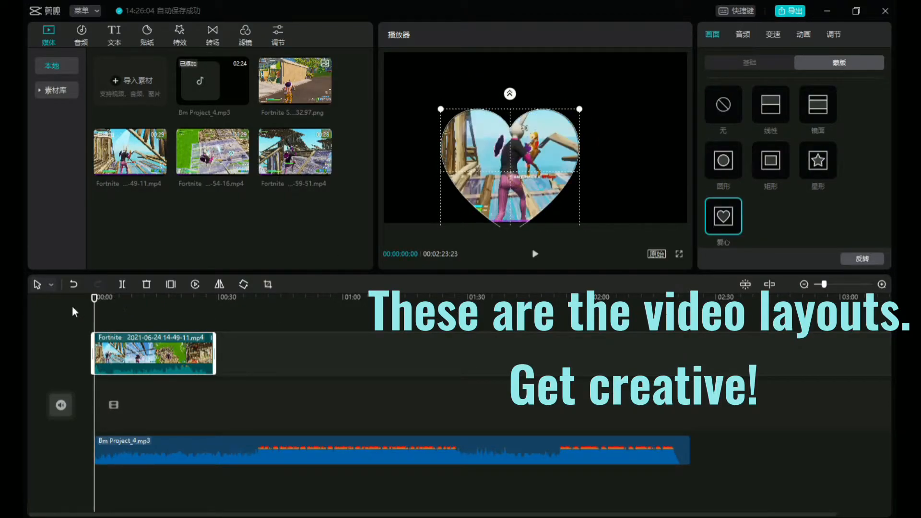
click(535, 254)
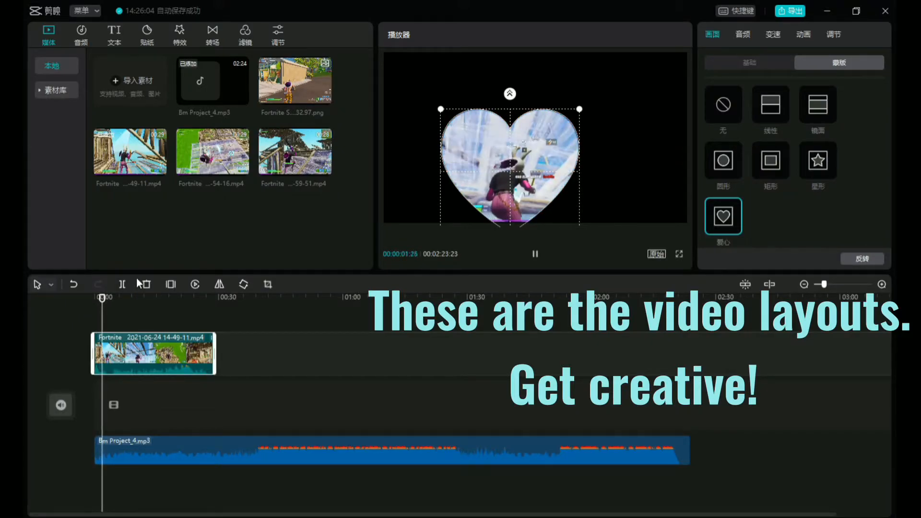
click(533, 254)
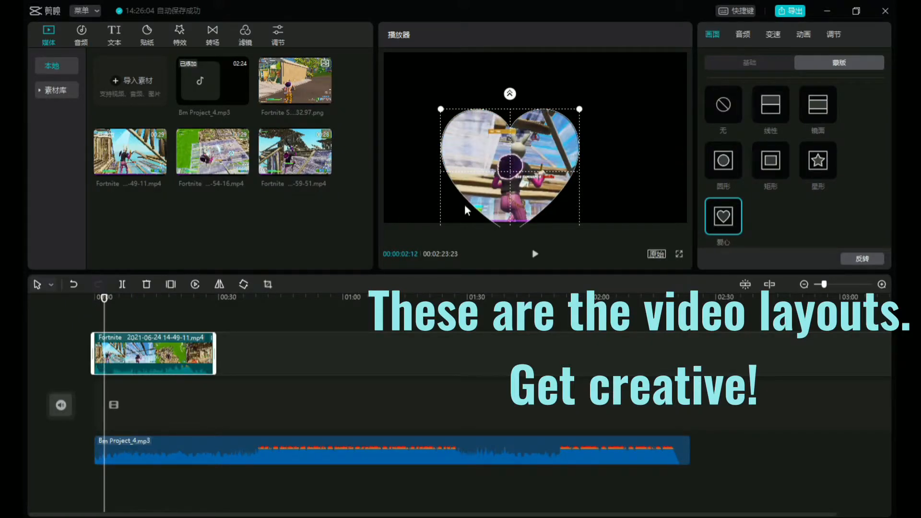
click(535, 254)
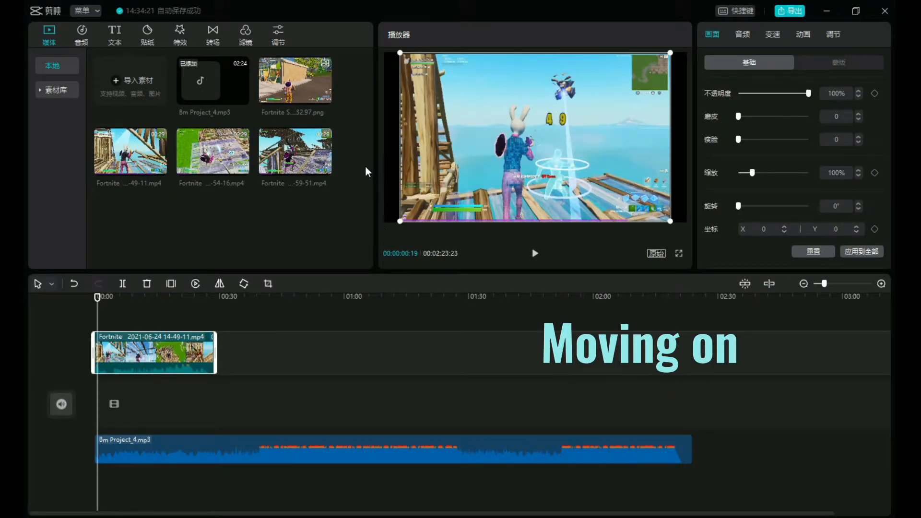
Show the clip's Audio settings and nudge its volume slider near 0.0 dB.
click(742, 34)
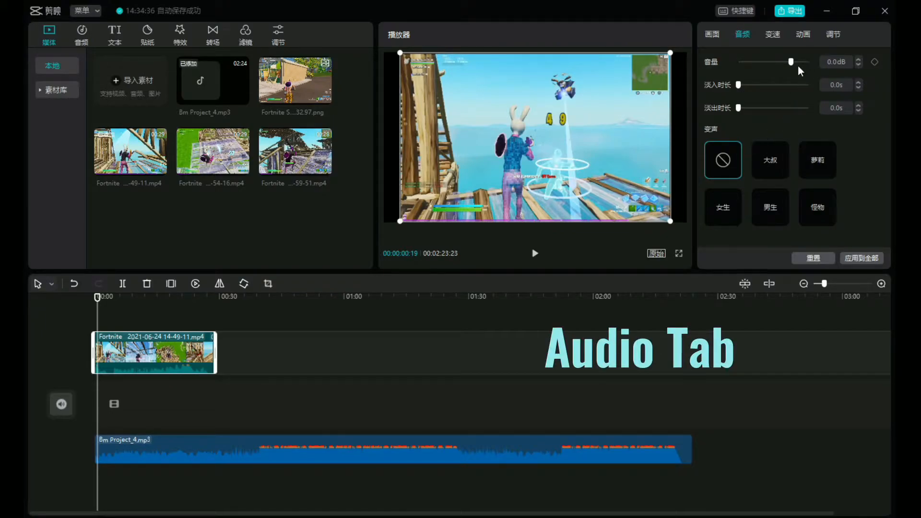
drag(790, 62, 764, 61)
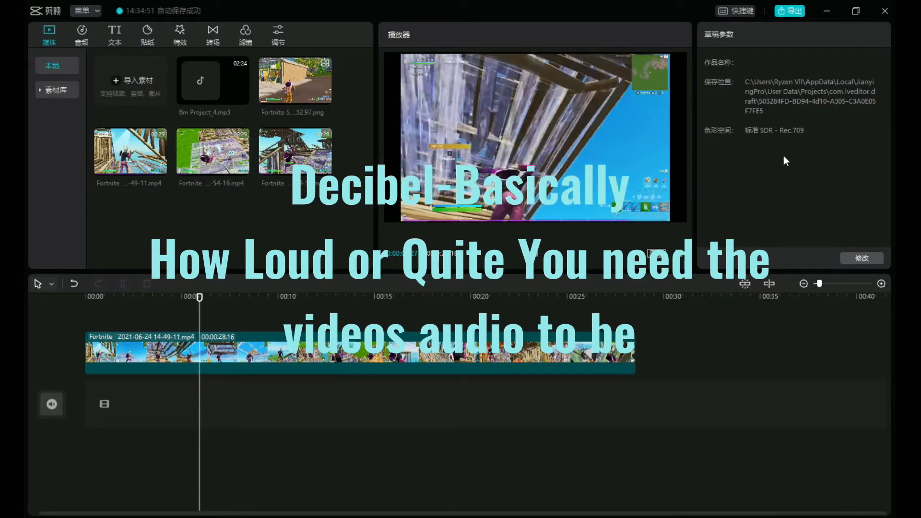
Select the Fortnite clip and raise its volume from silent to 20 dB, then lower it again.
click(603, 296)
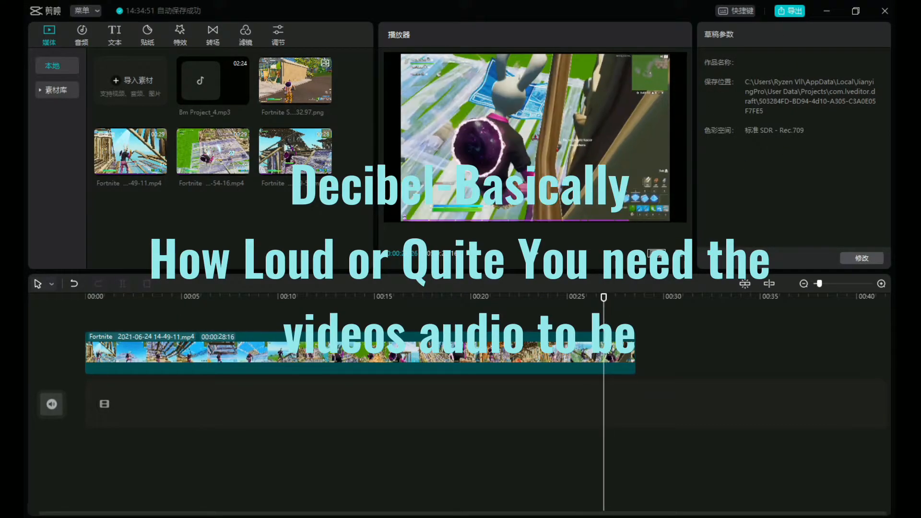
click(352, 352)
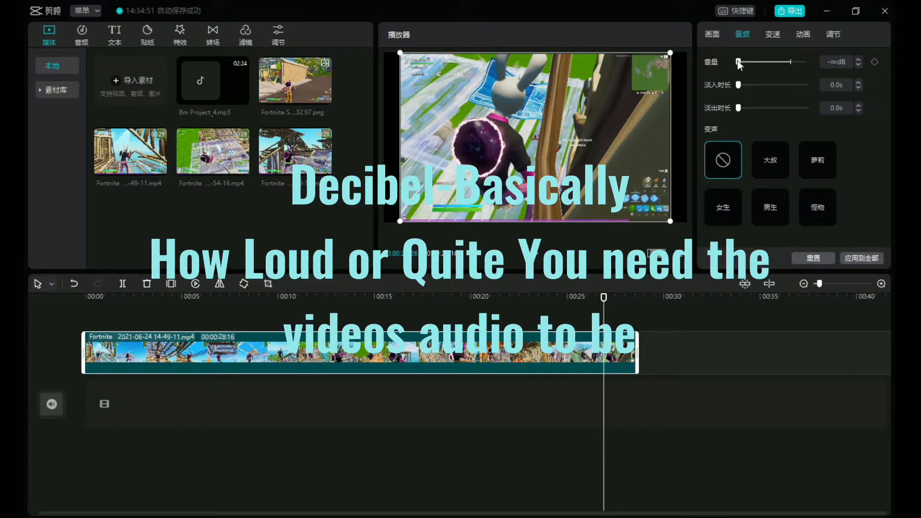
drag(739, 63, 810, 63)
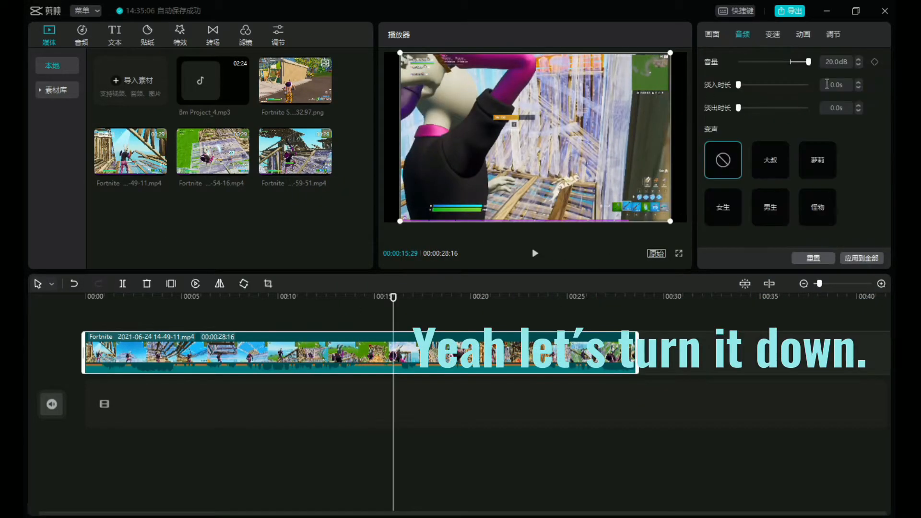
drag(806, 61, 790, 61)
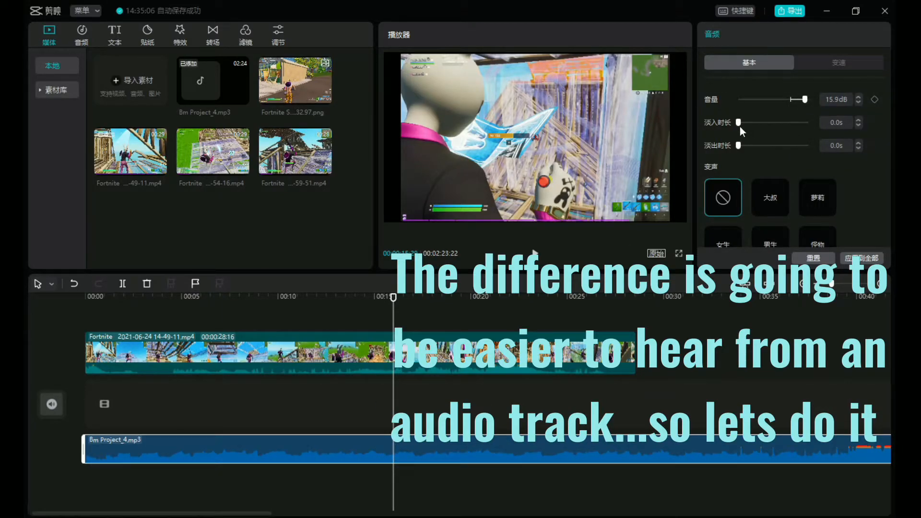
Set the mp3 track's fade-in to 7.7 seconds and fade-out to 10 seconds.
drag(739, 123, 792, 123)
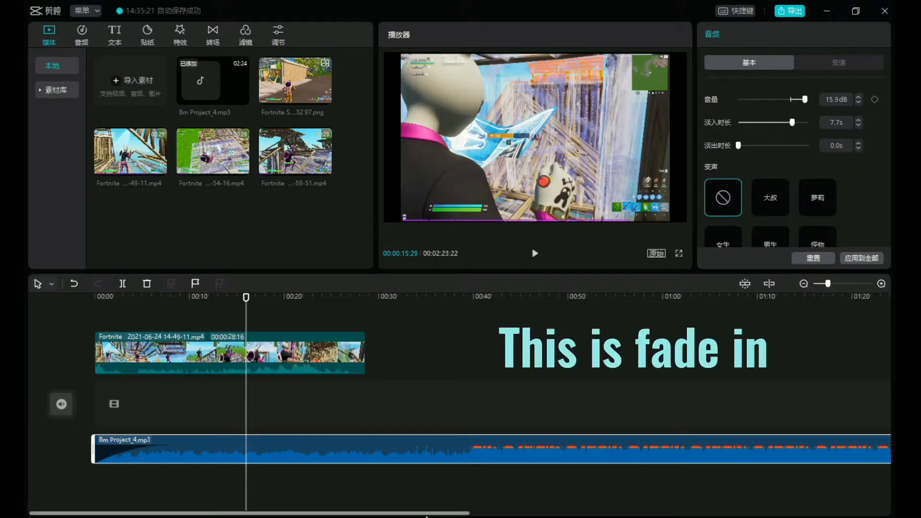
scroll(right, 3)
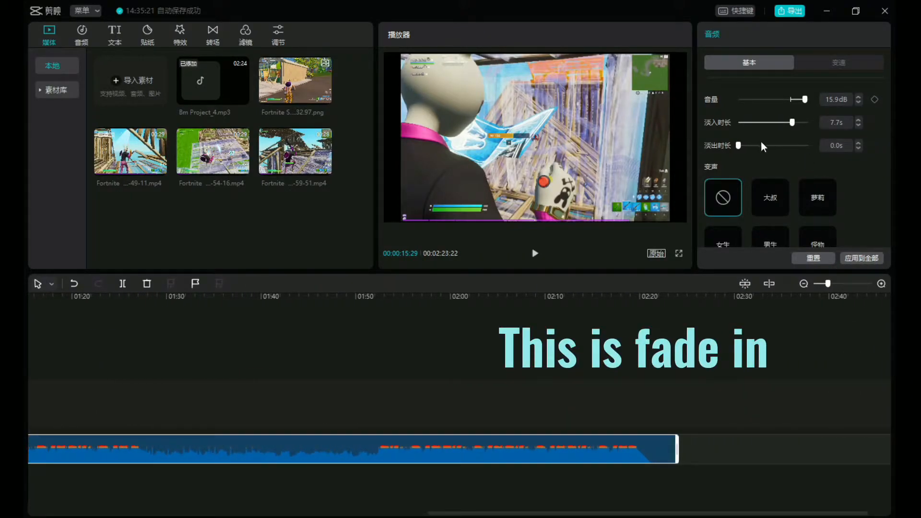
drag(739, 145, 808, 144)
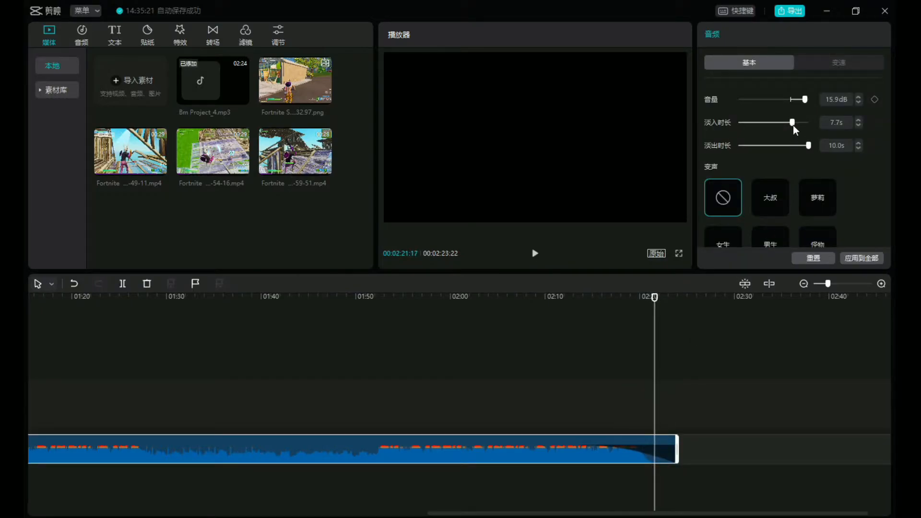
drag(792, 121, 808, 122)
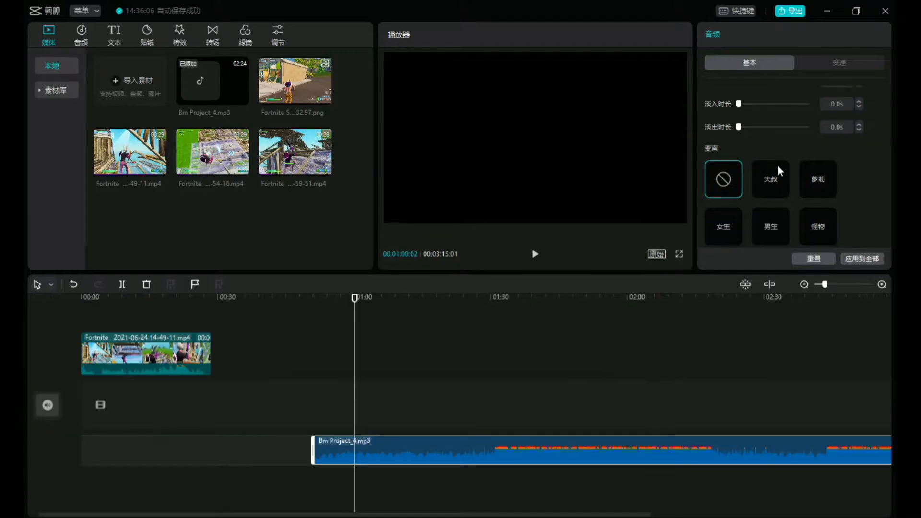
Try voice-changer presets on the music, including female, ending on the male (男生) voice.
click(535, 254)
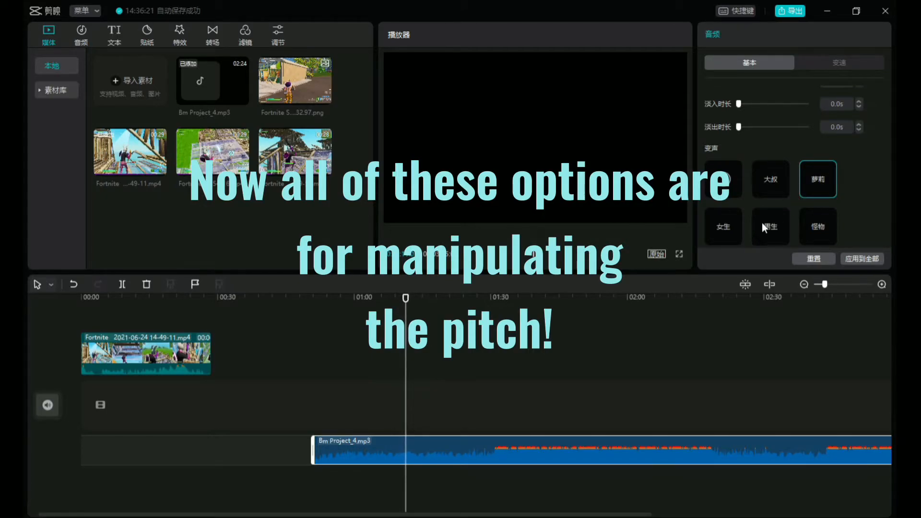
click(748, 63)
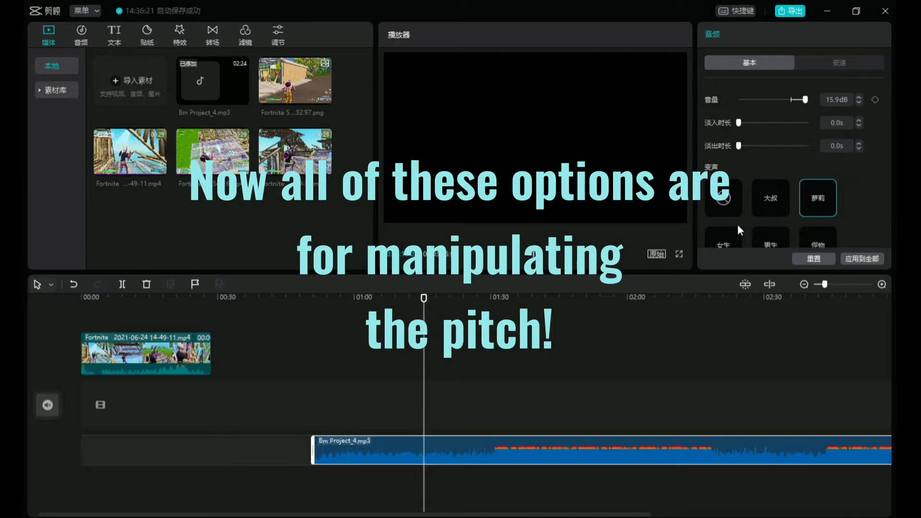
click(723, 240)
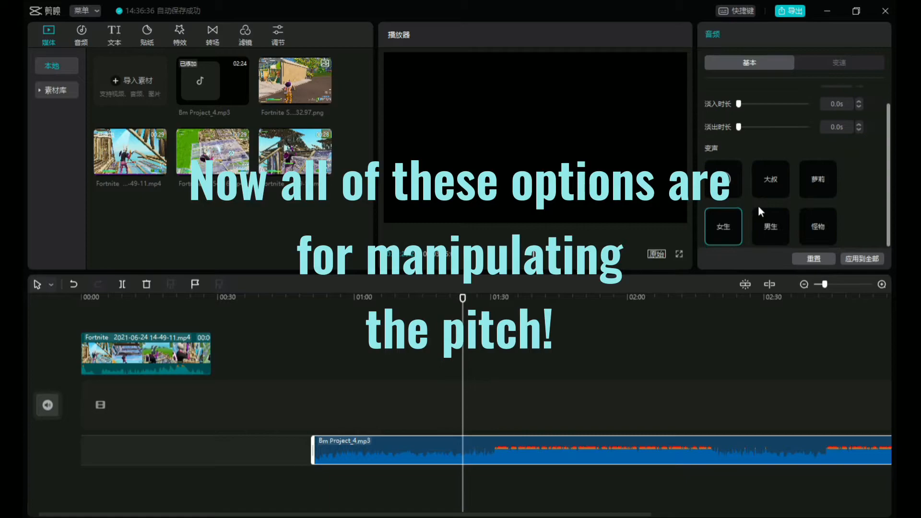
click(770, 226)
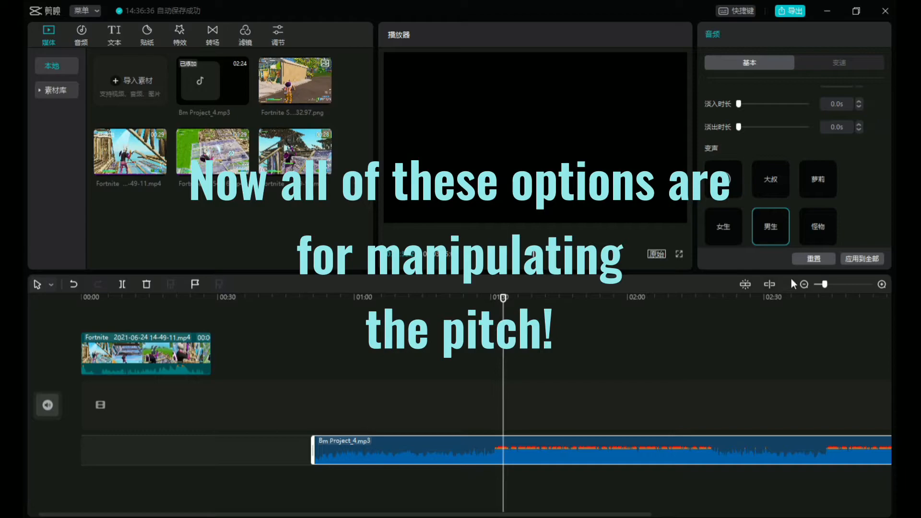
click(818, 227)
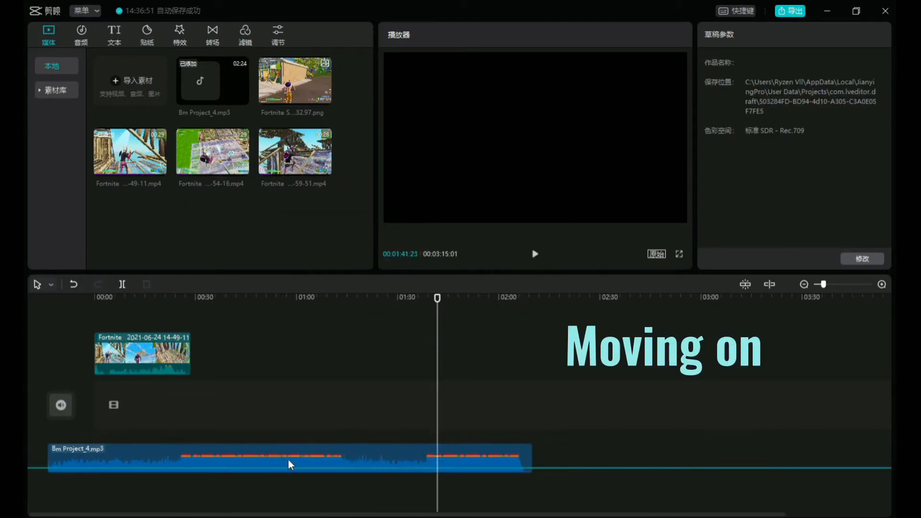
Select the Fortnite clip, show its Speed settings at 1.0x and split off a short opening piece.
click(141, 354)
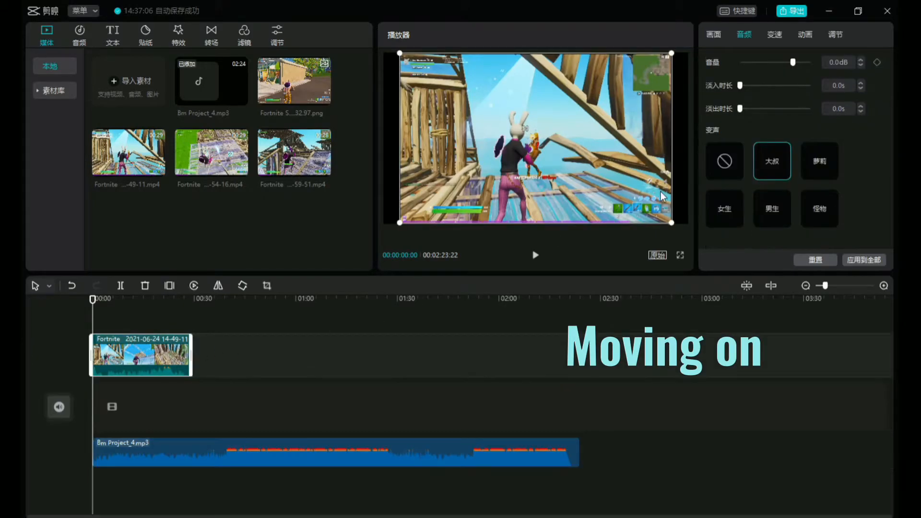
click(773, 35)
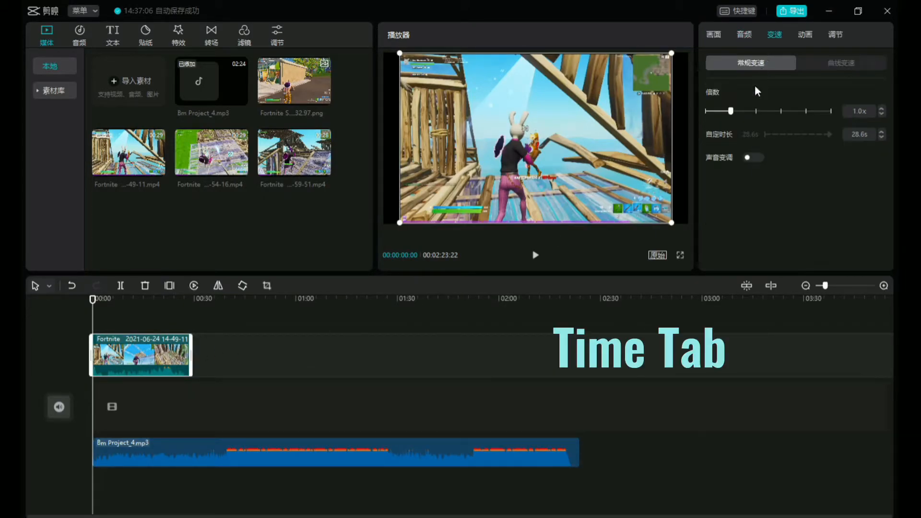
mouse_move(177, 333)
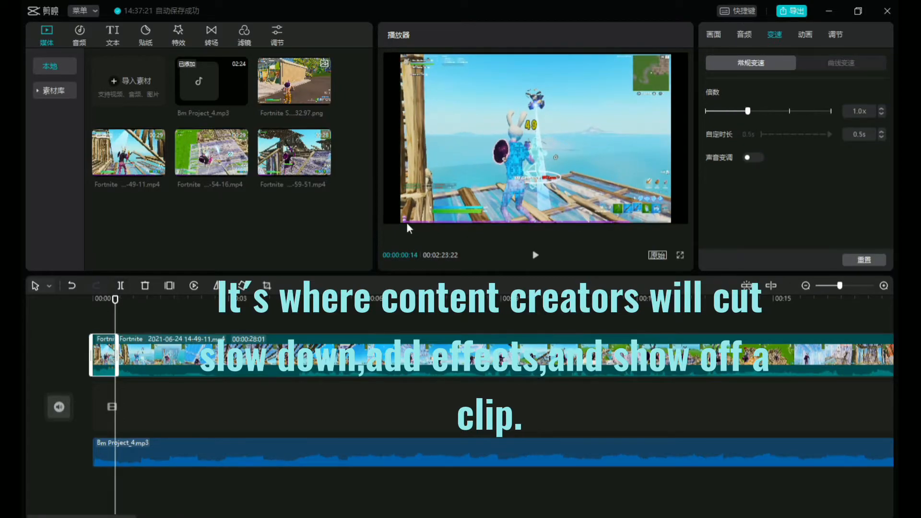
drag(748, 111, 729, 112)
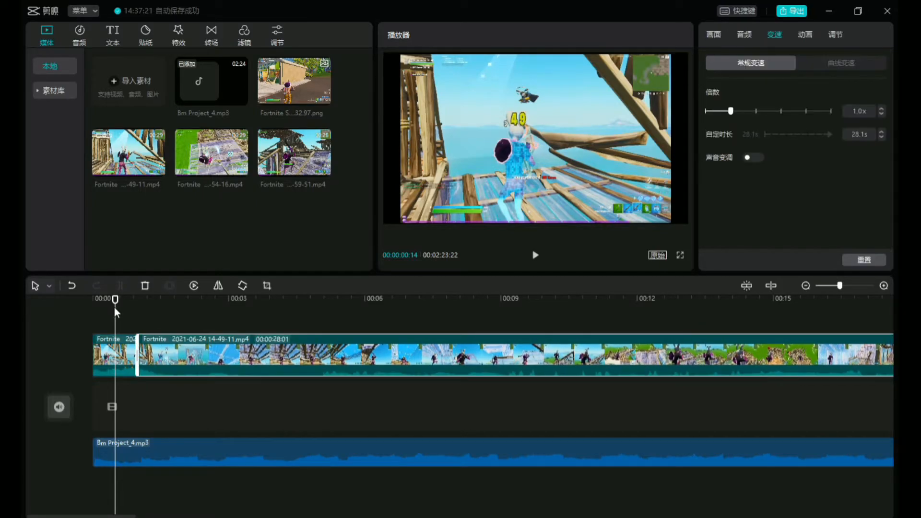
Slow the opening piece to 0.5x, preview it, and trim the main piece to about 24.1 seconds.
click(534, 254)
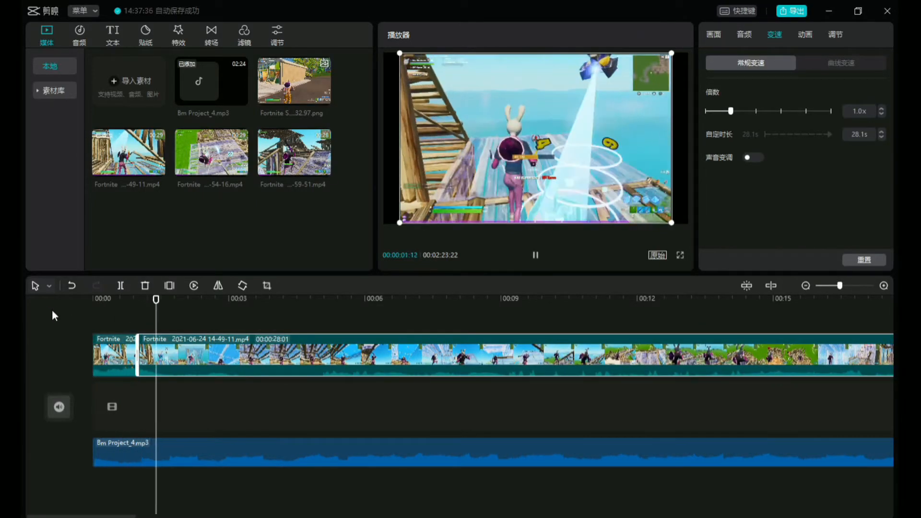
drag(730, 112, 723, 111)
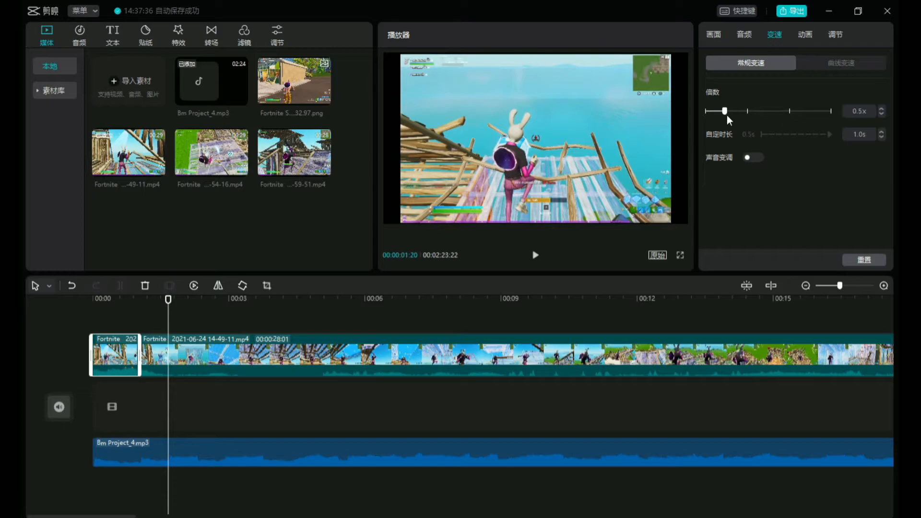
drag(723, 112, 712, 111)
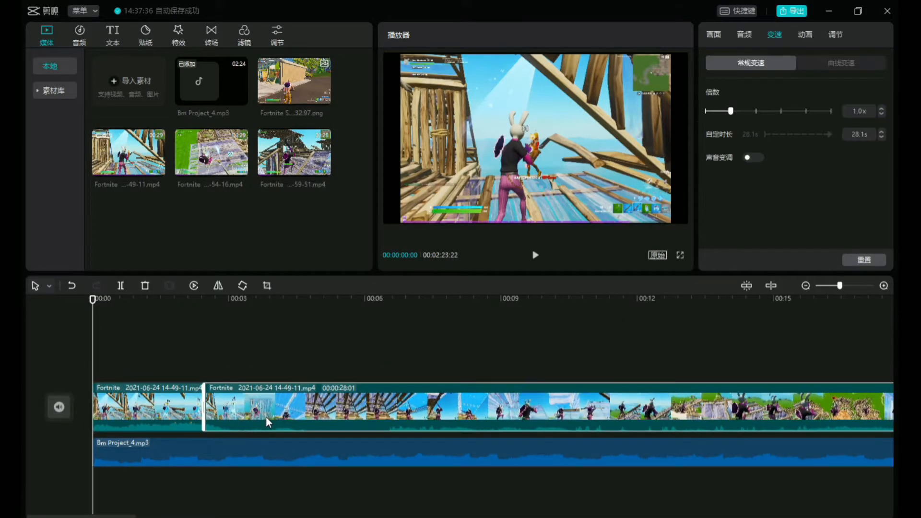
click(535, 255)
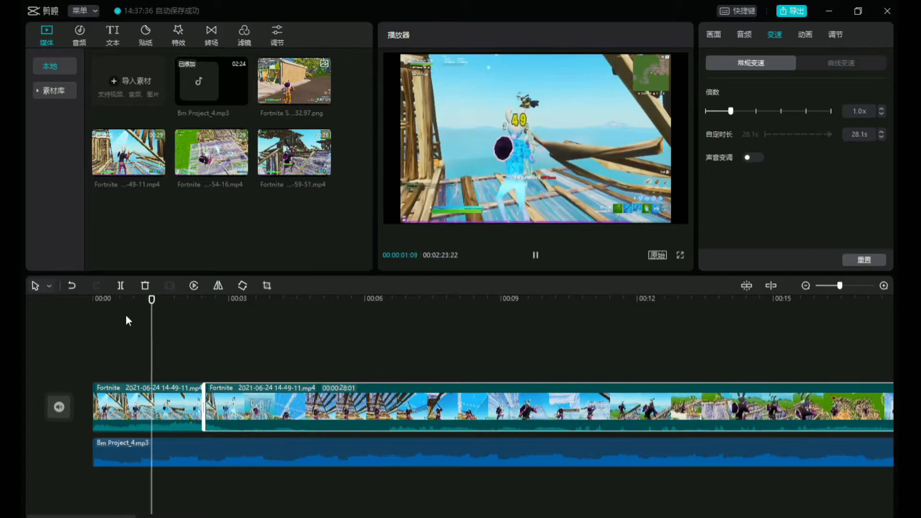
click(241, 298)
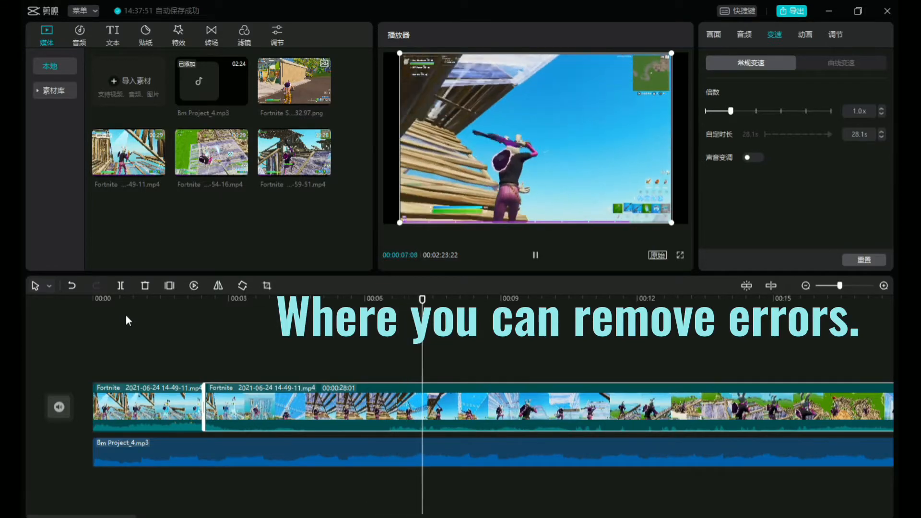
click(534, 256)
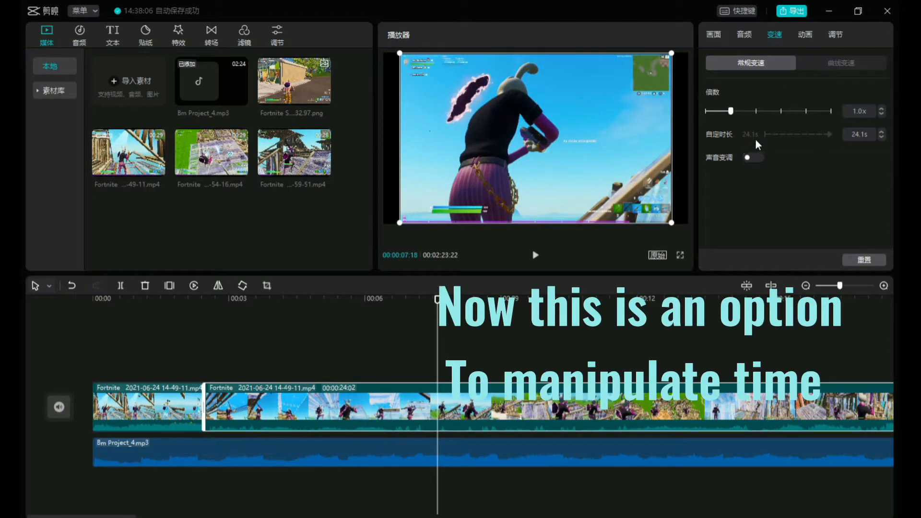
Toggle speed-linked pitch, try 0.5x and 0.4x, then settle the clip at 0.9x for 27.1 seconds.
click(752, 157)
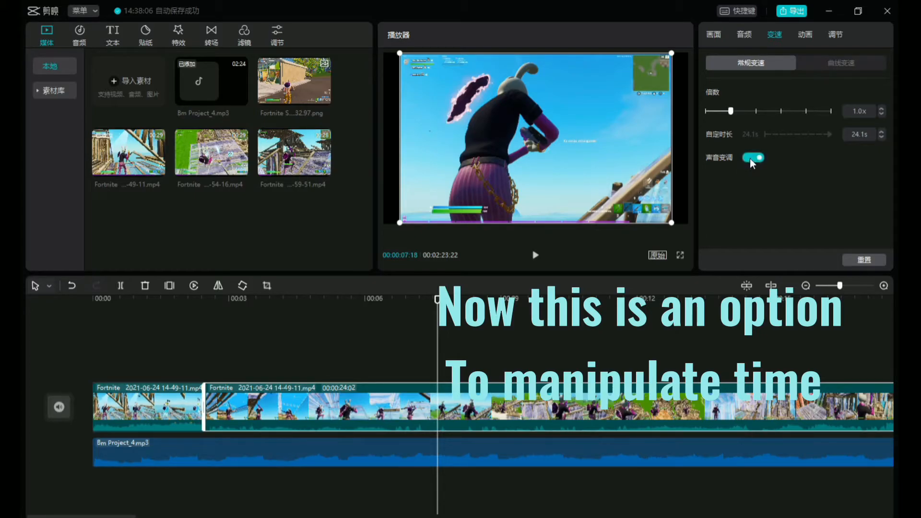
click(534, 255)
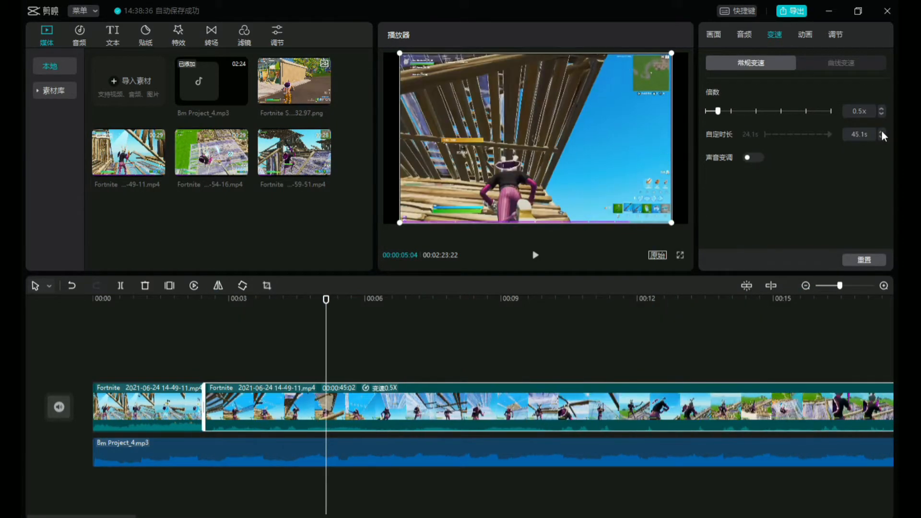
click(882, 133)
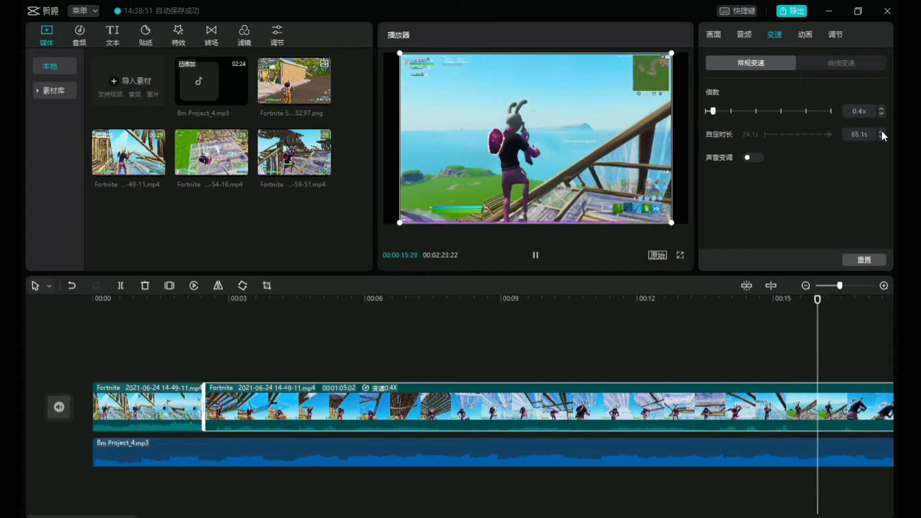
click(881, 139)
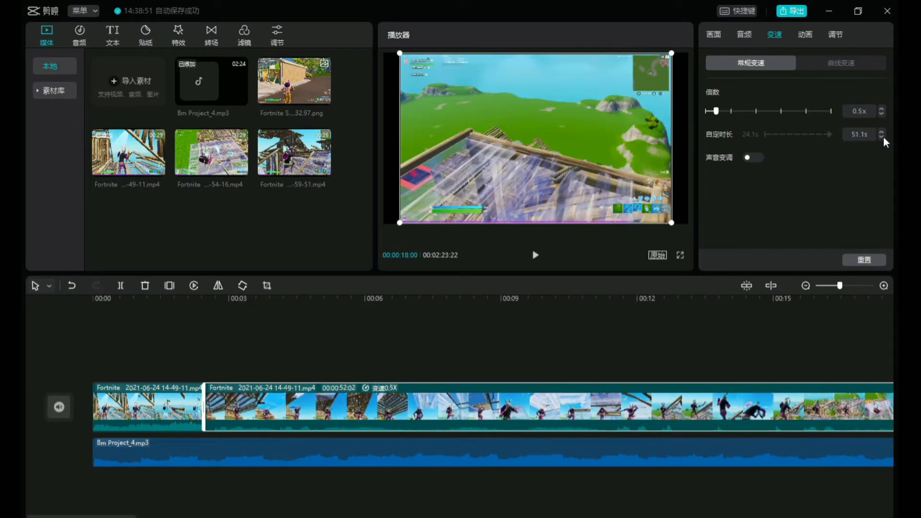
click(881, 132)
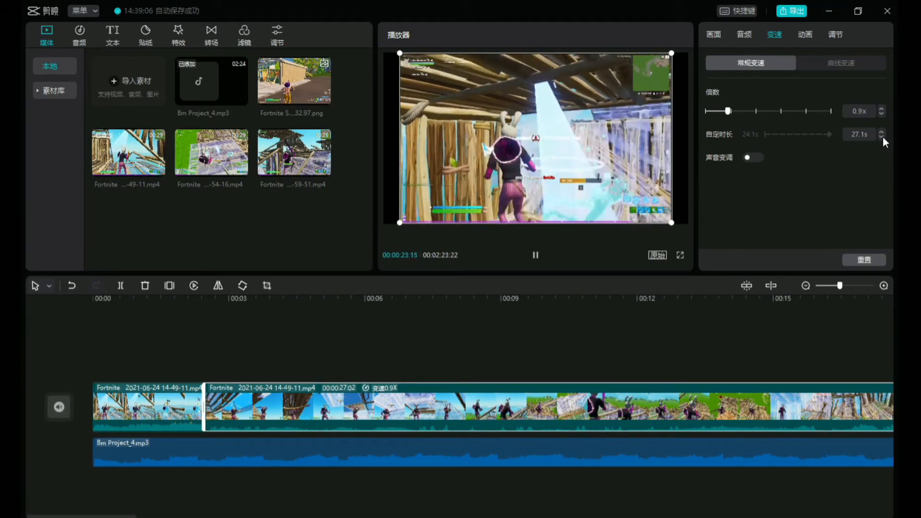
Try the Custom, Montage, Hero Moment and Bullet Time curve speed presets on the clip.
click(840, 63)
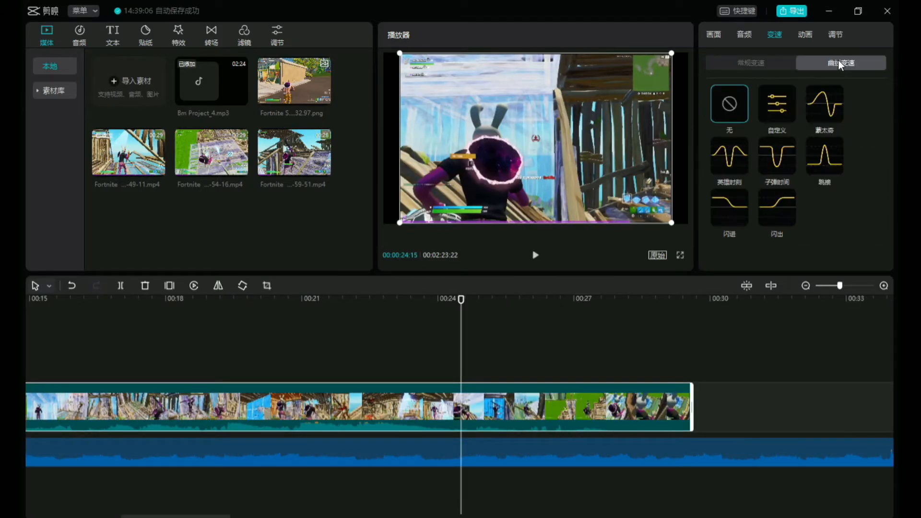
click(776, 104)
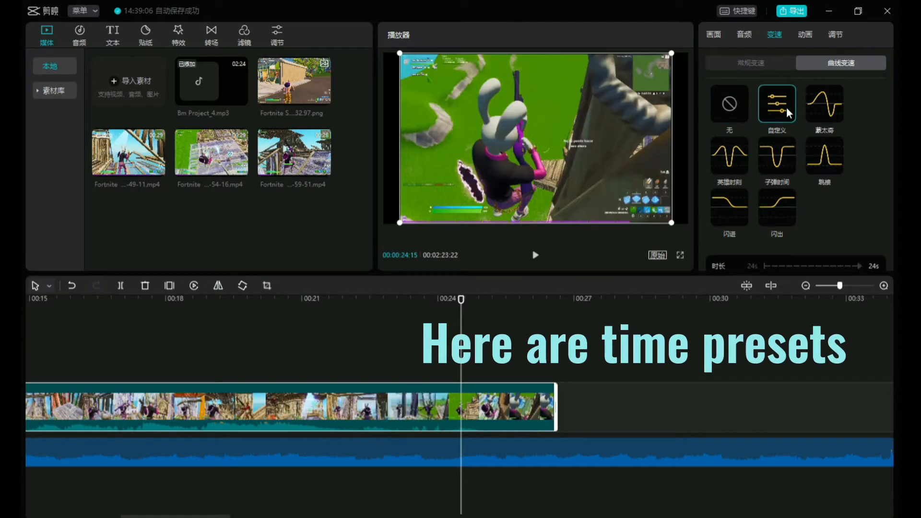
click(823, 104)
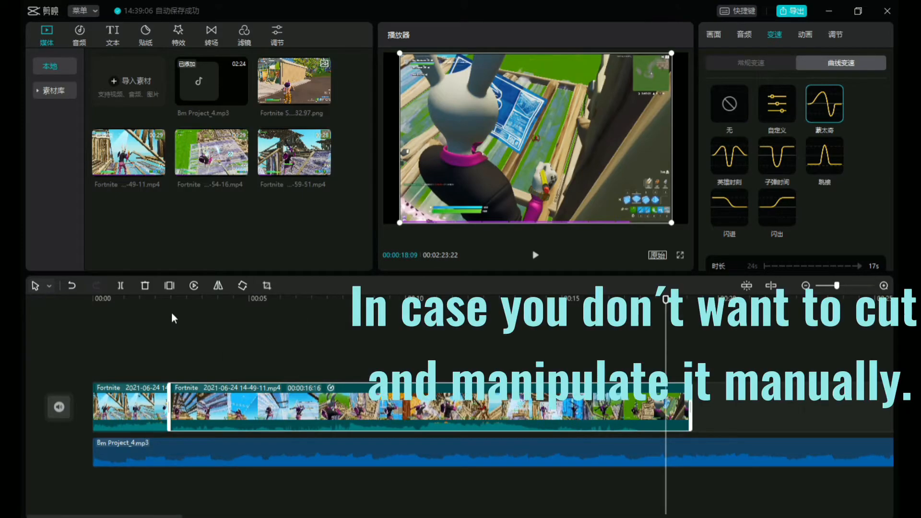
click(728, 155)
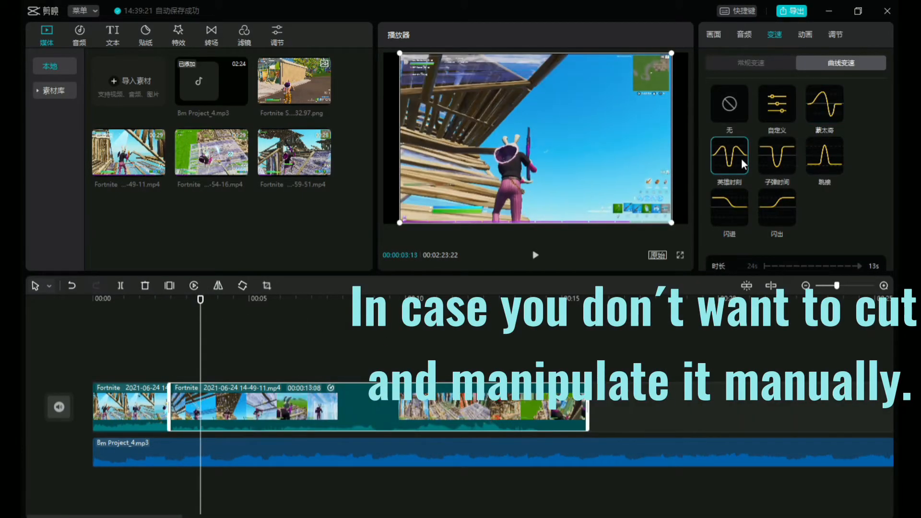
click(535, 255)
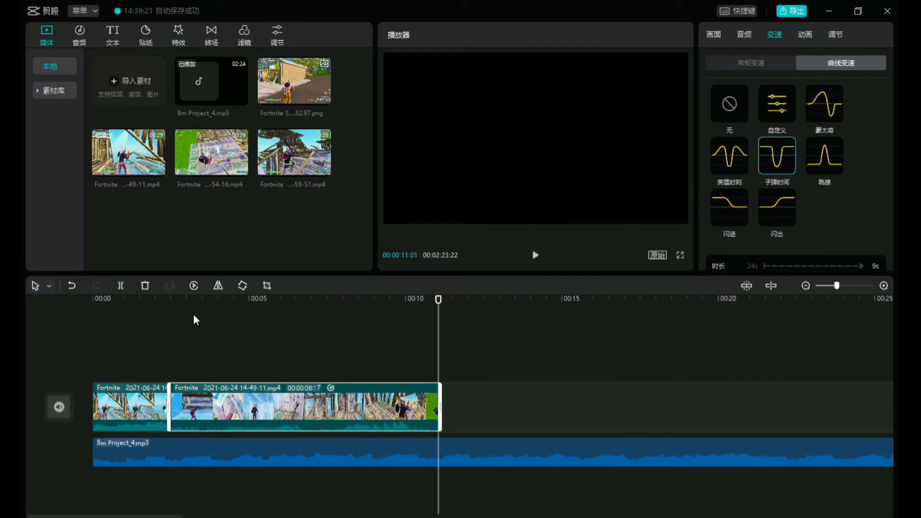
Preview Bullet Time, try the Jump Cut curve, then return the clip to normal 24-second speed.
click(535, 255)
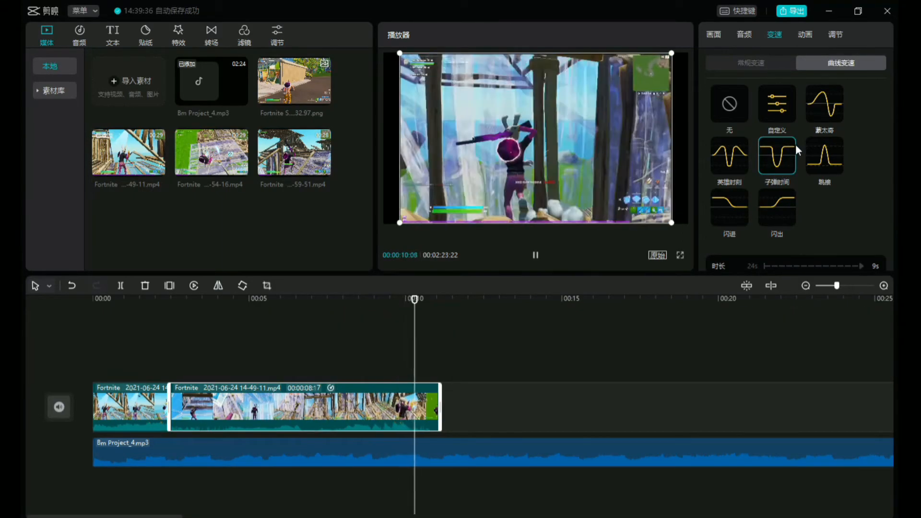
click(824, 155)
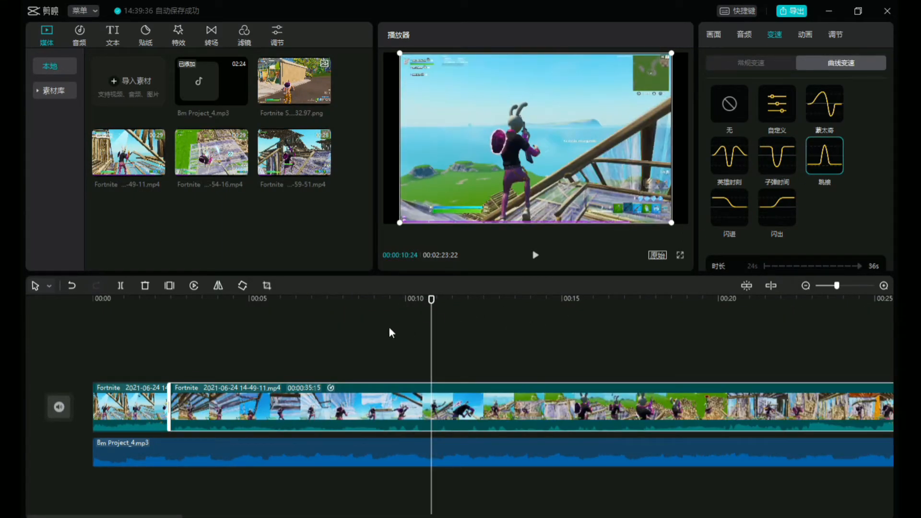
click(535, 254)
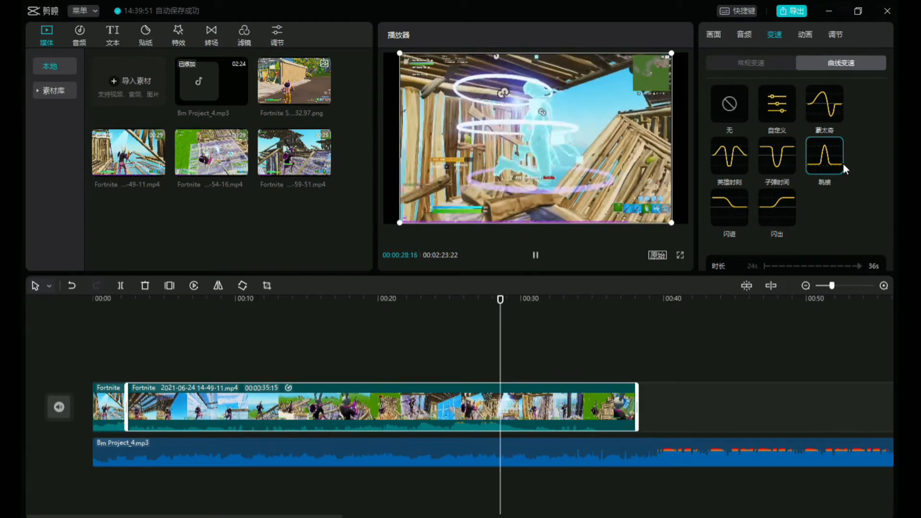
click(823, 157)
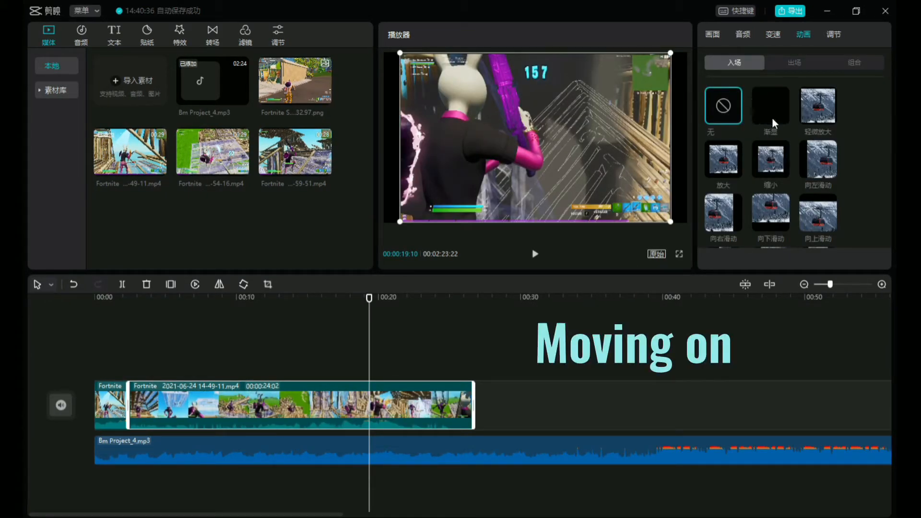
Reselect the main clip and apply entrance animations like slight zoom-in at 2.9 seconds.
click(771, 106)
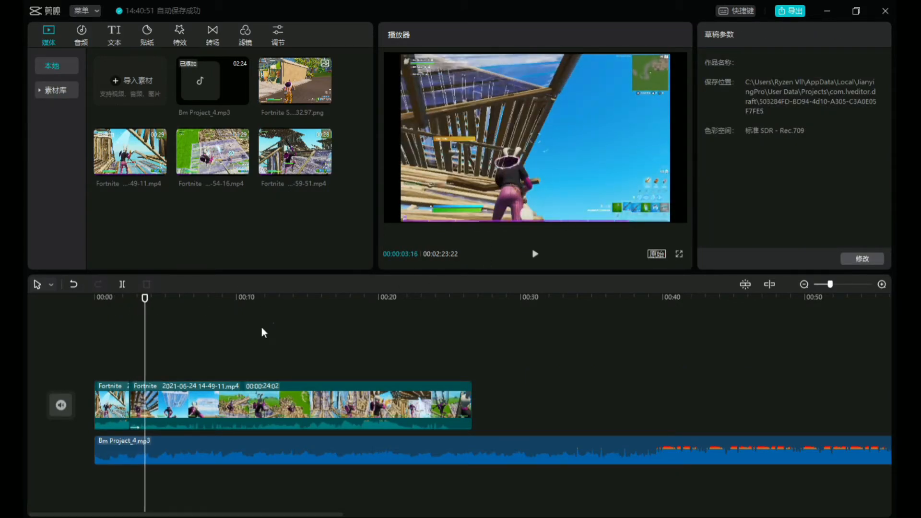
click(264, 404)
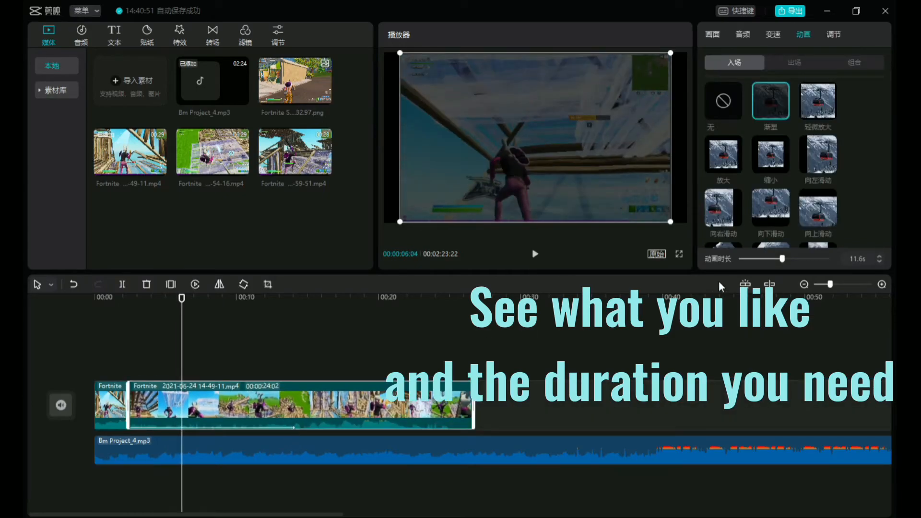
drag(779, 258, 747, 258)
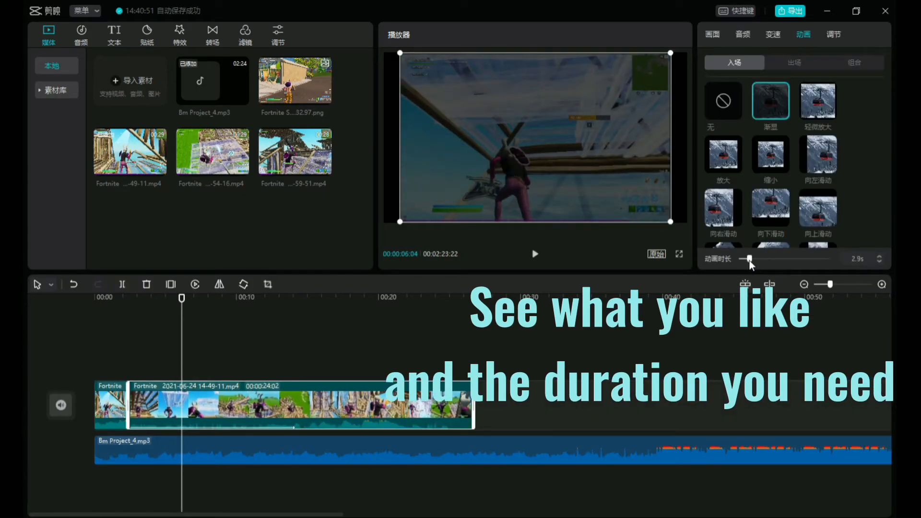
click(533, 253)
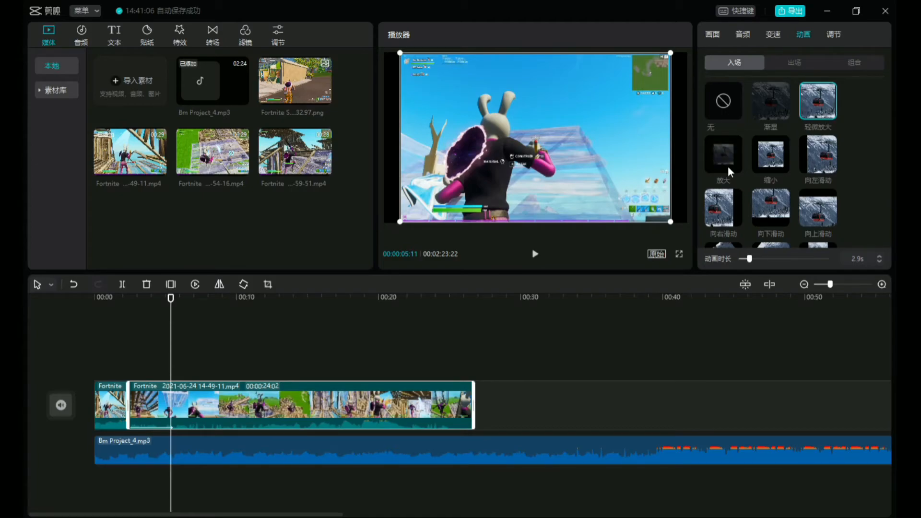
click(722, 156)
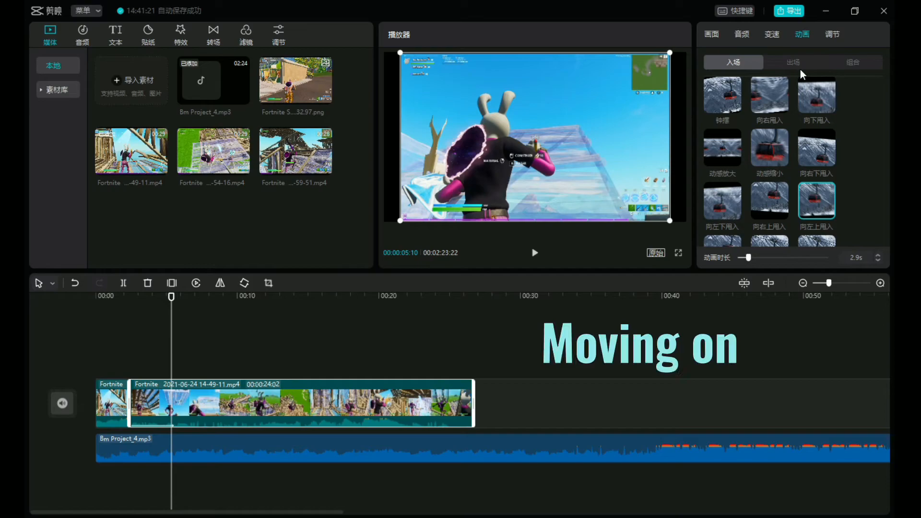
click(793, 62)
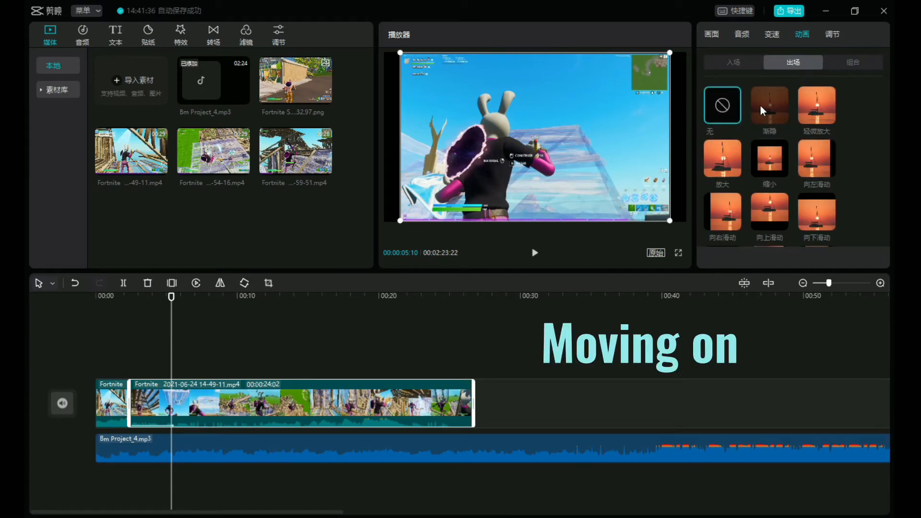
Try fade-out, zoom-in, slide-left and Whirl Rotate exit animations at 2.7 seconds.
click(768, 105)
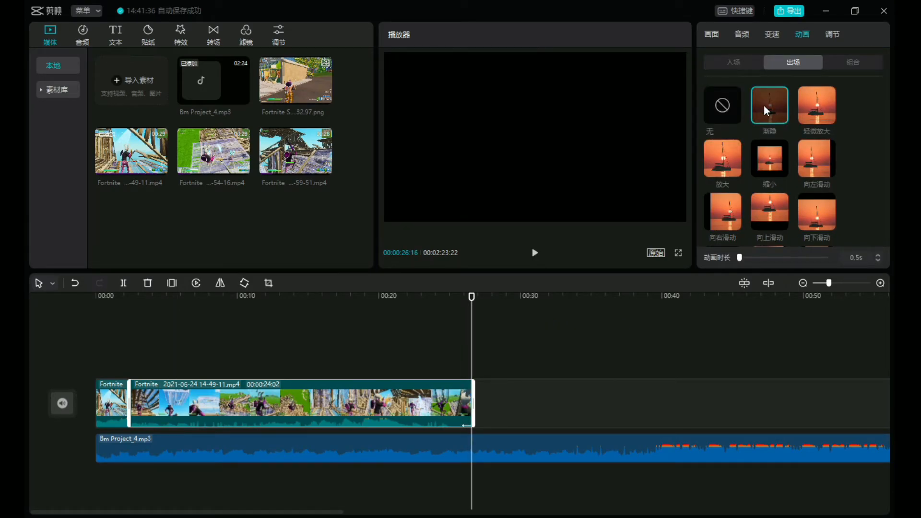
click(816, 106)
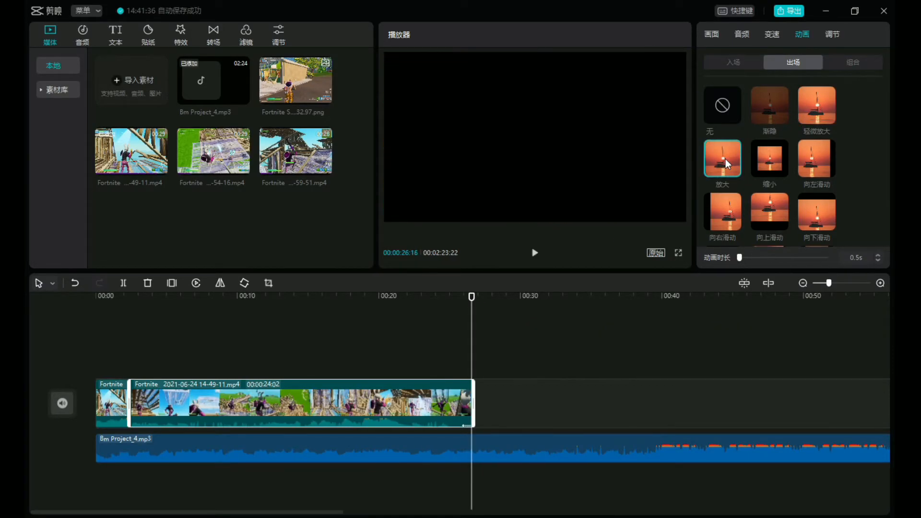
click(534, 253)
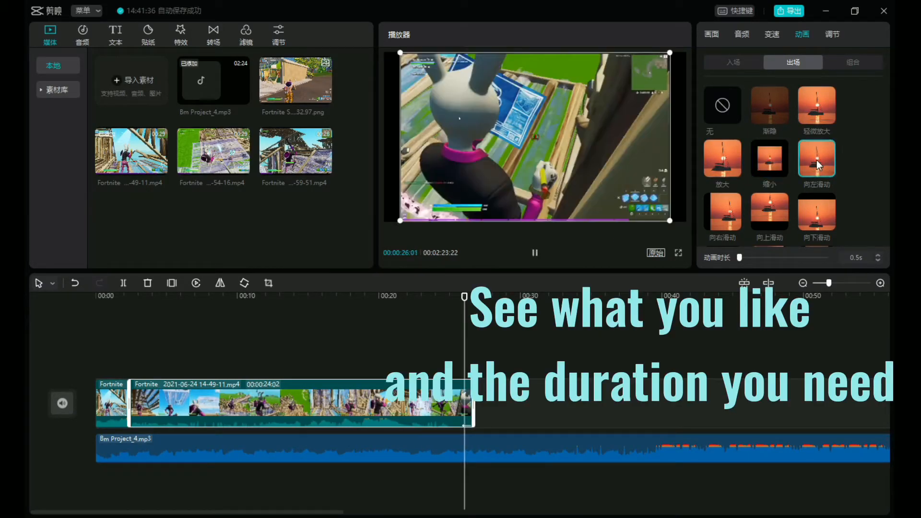
scroll(down, 3)
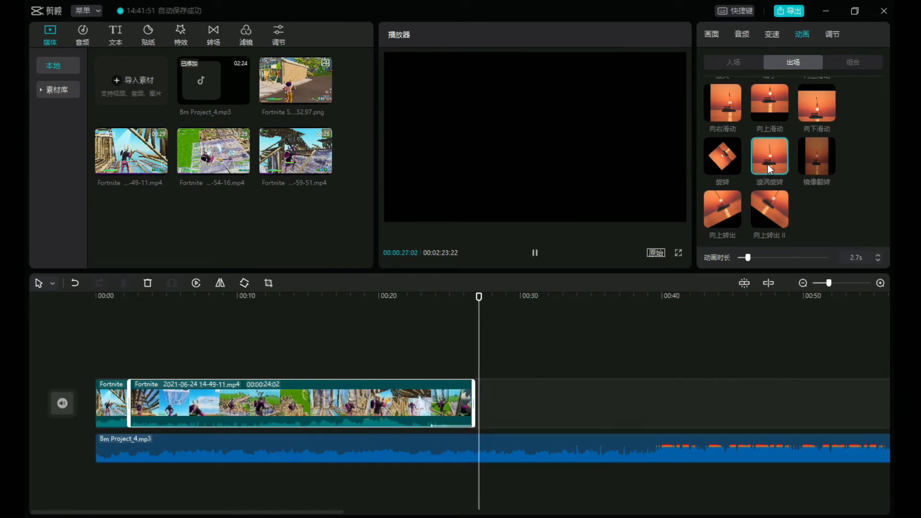
click(852, 62)
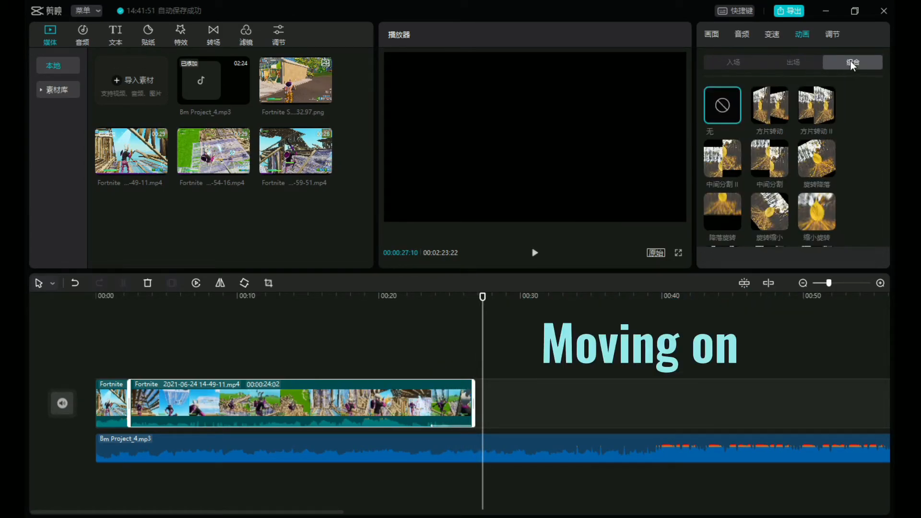
Try tile-spin combination animations and stretch the duration to 24.1 seconds.
click(769, 106)
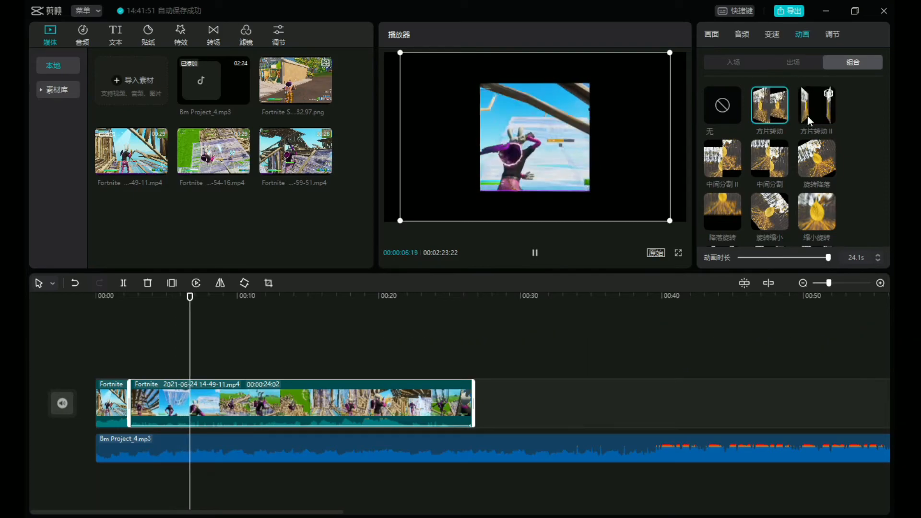
click(815, 105)
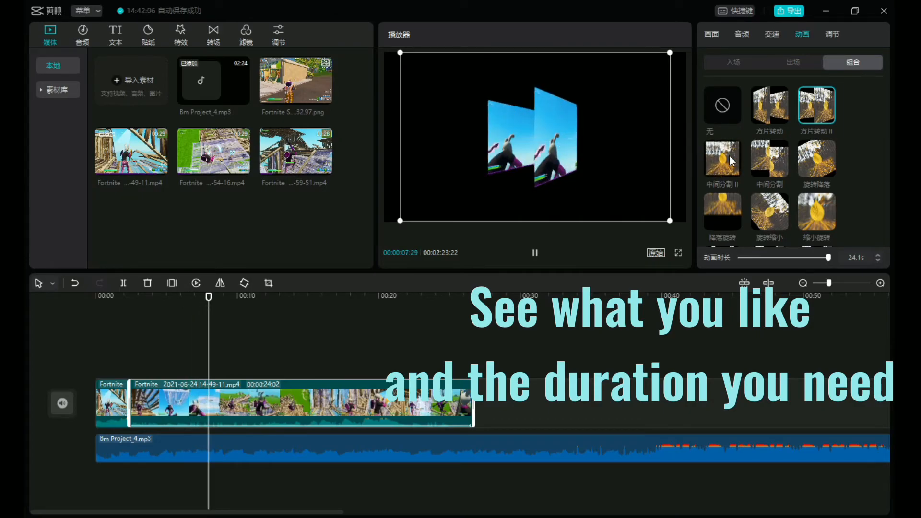
drag(828, 257, 755, 257)
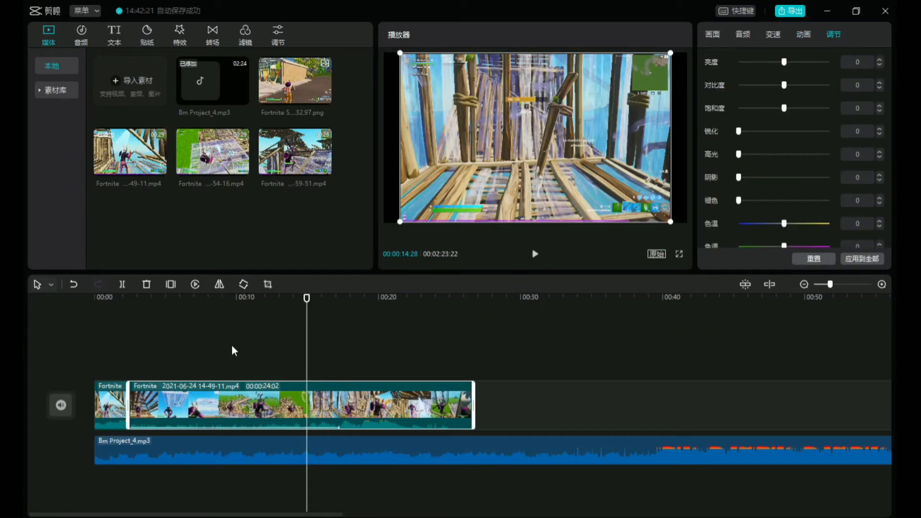
click(804, 34)
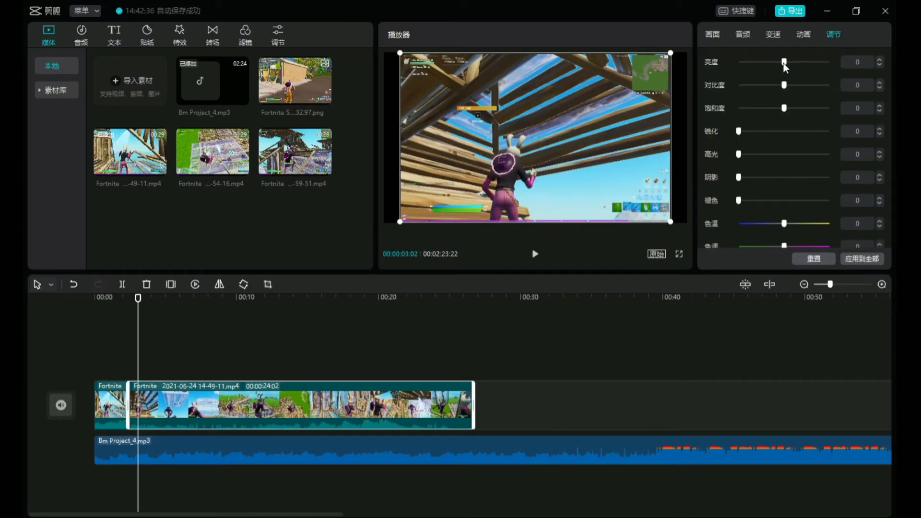
drag(784, 61, 831, 61)
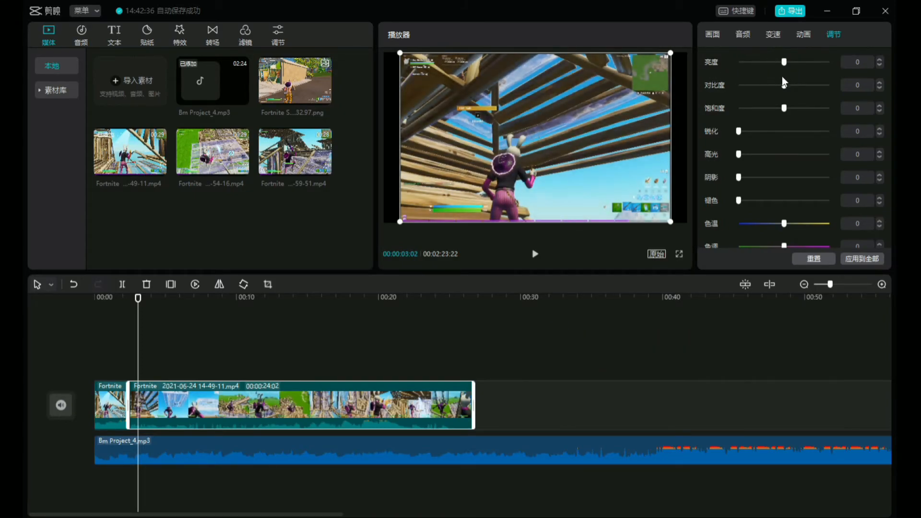
drag(784, 84, 814, 84)
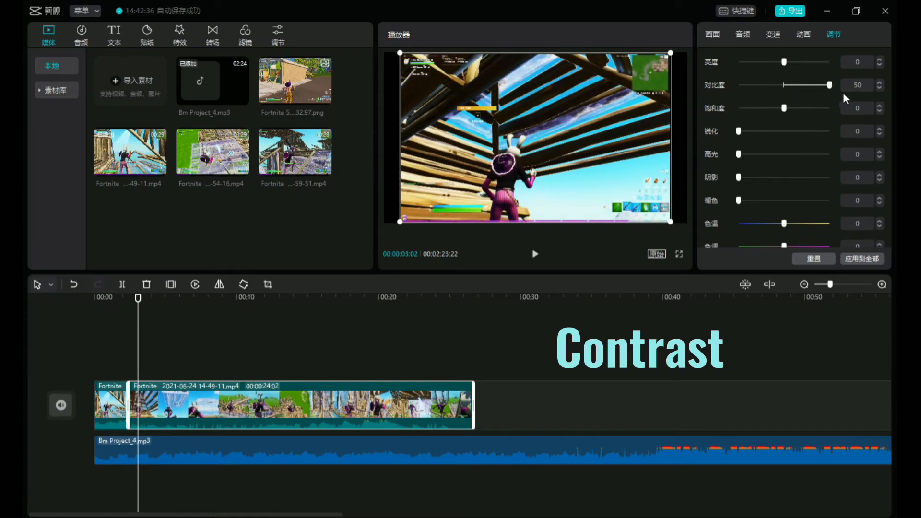
drag(826, 85, 787, 84)
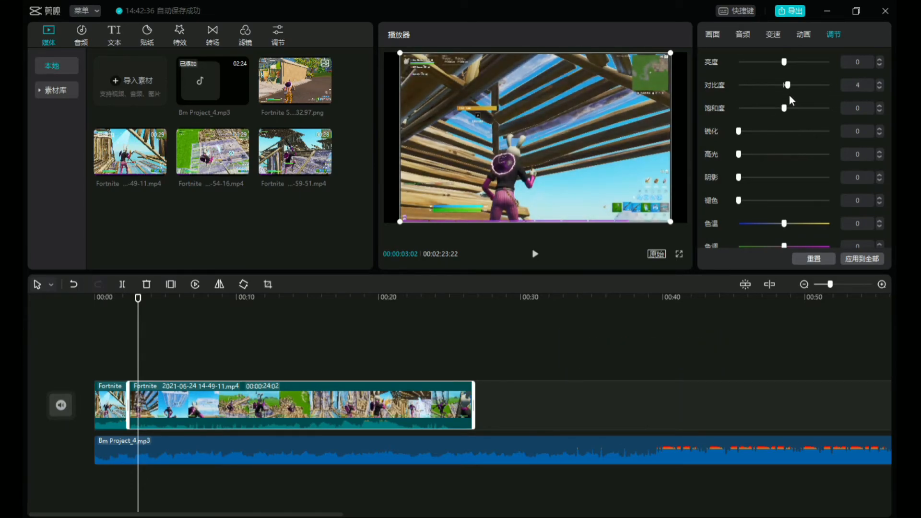
drag(787, 85, 794, 84)
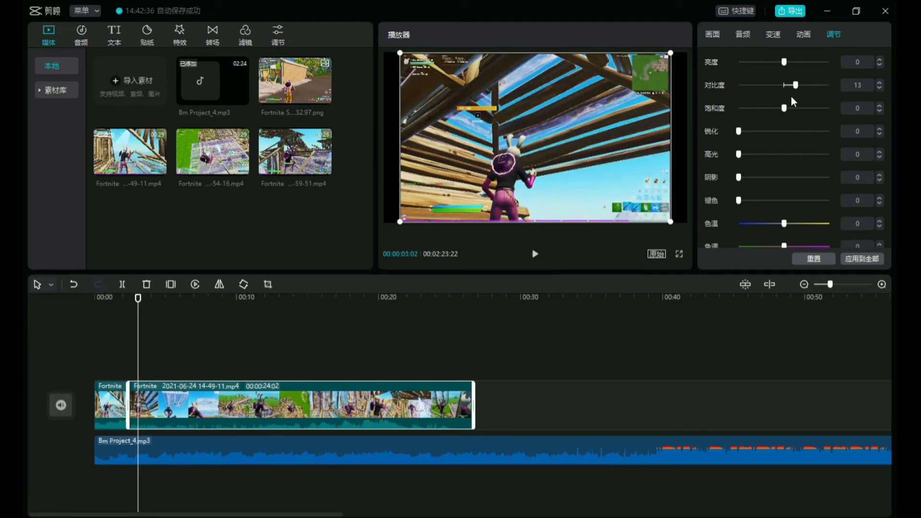
drag(783, 109, 795, 108)
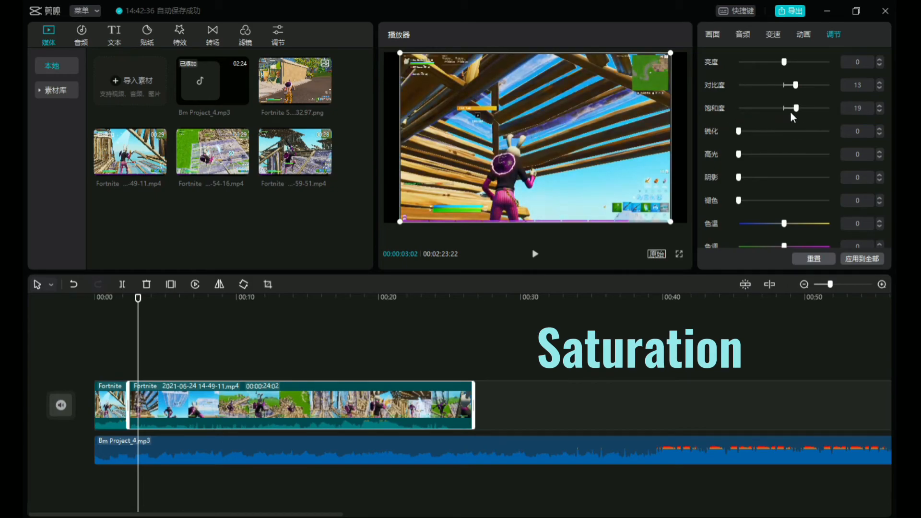
drag(796, 109, 811, 109)
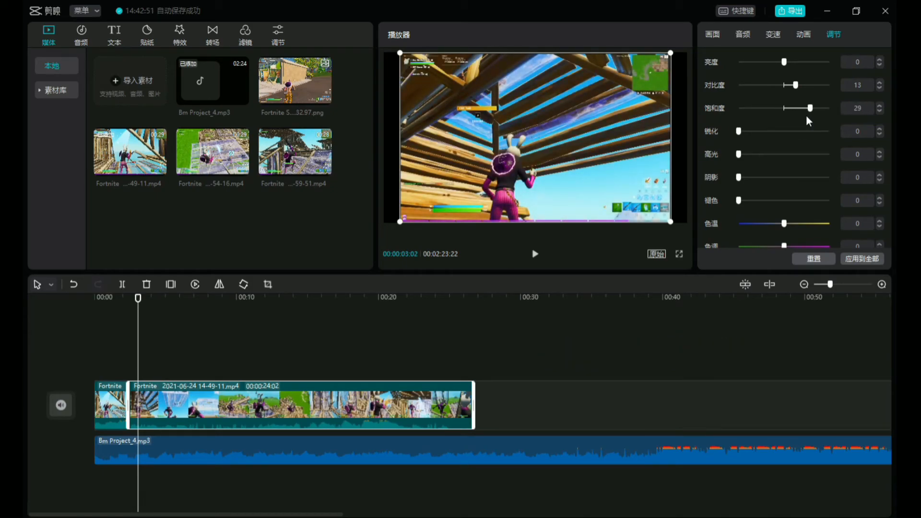
drag(739, 131, 763, 131)
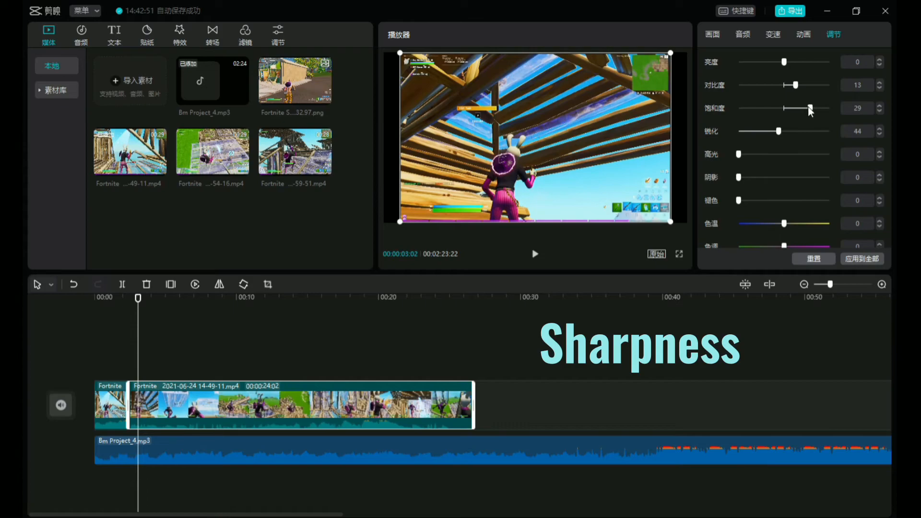
drag(810, 108, 784, 108)
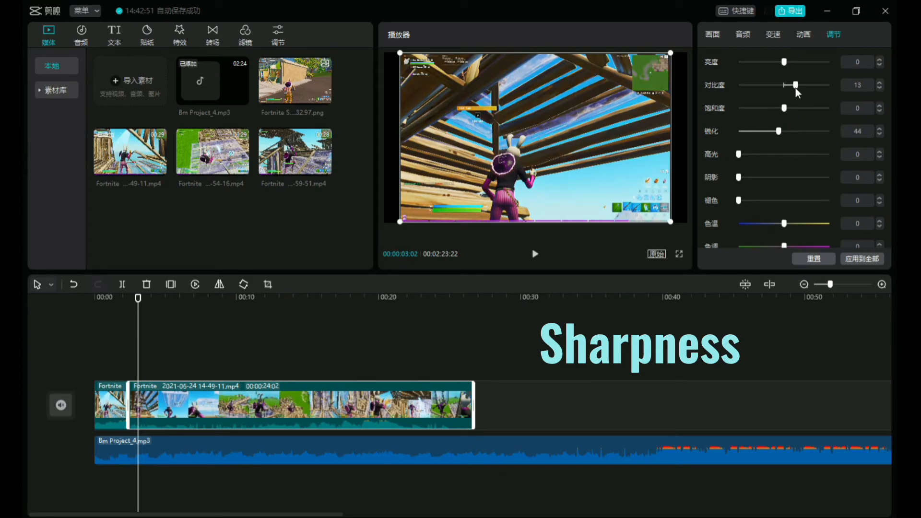
drag(795, 84, 783, 84)
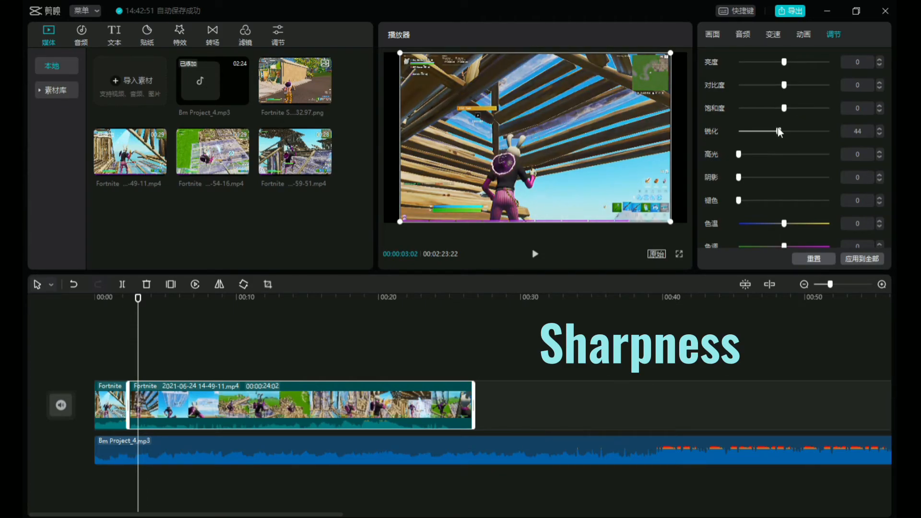
drag(780, 132, 814, 131)
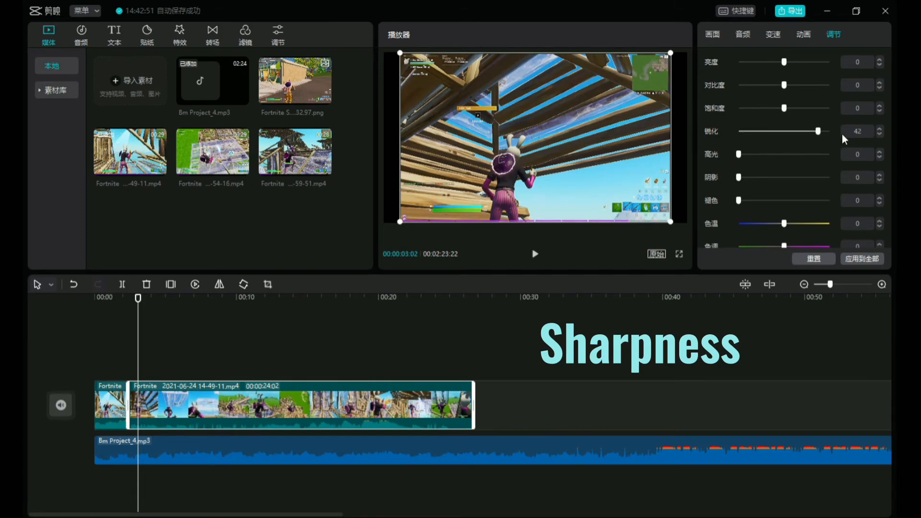
drag(811, 131, 817, 132)
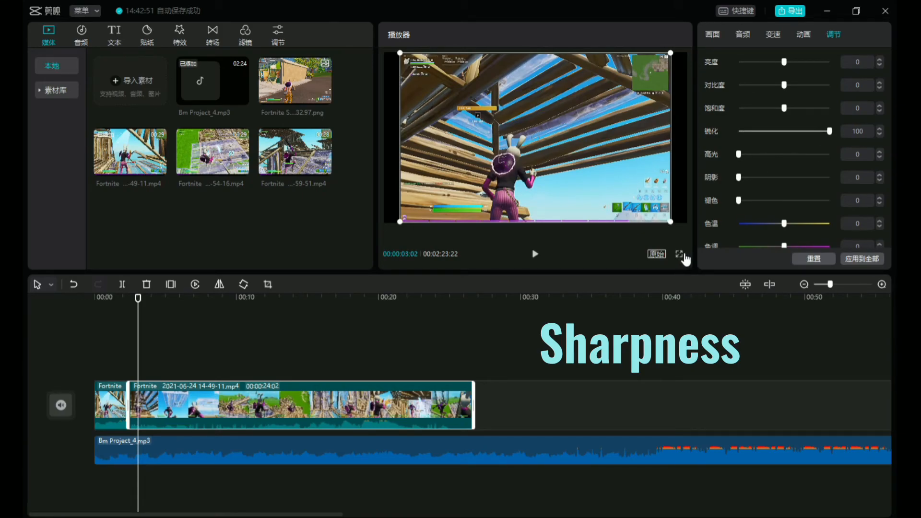
click(683, 254)
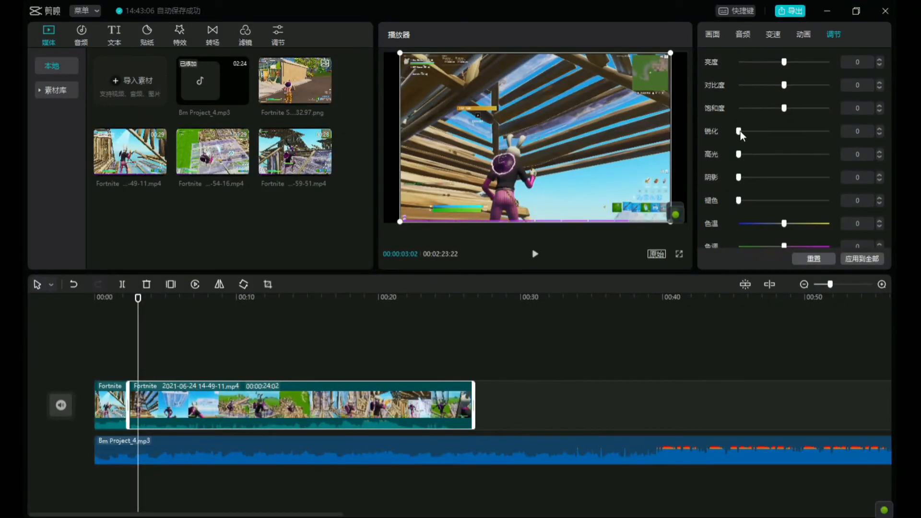
Test highlights at 73 and shadows at 75, reset both, and try the fade amount.
drag(739, 154, 830, 153)
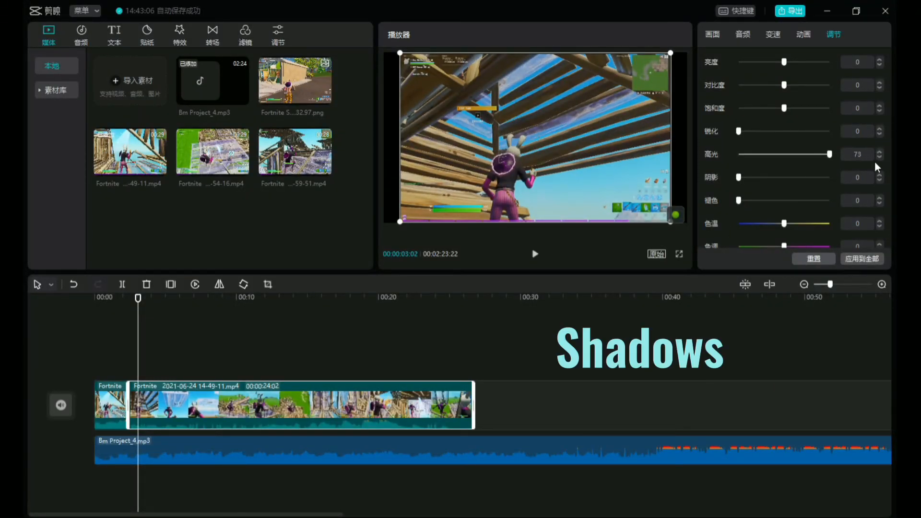
click(679, 254)
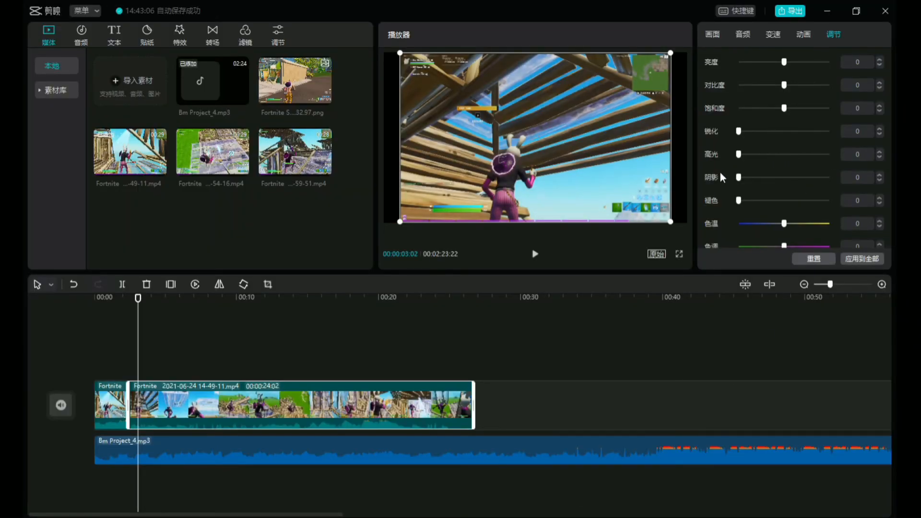
drag(739, 176, 779, 177)
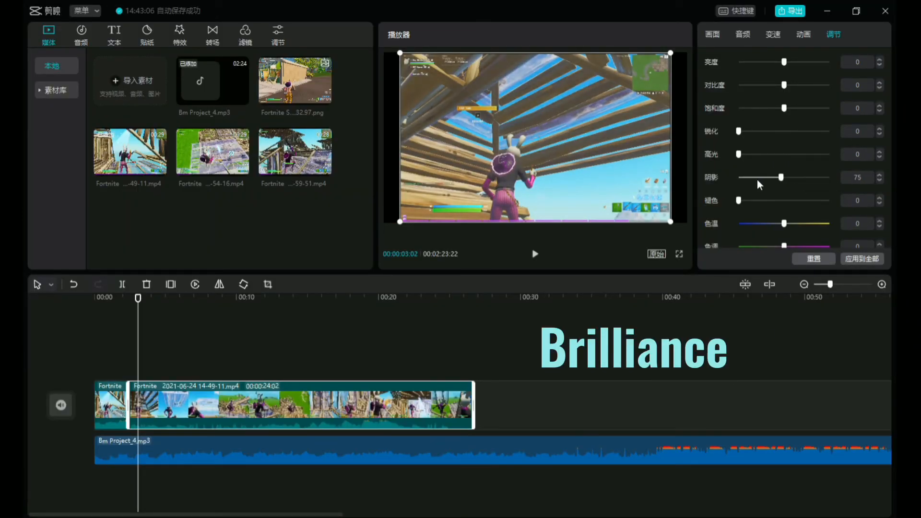
drag(779, 176, 739, 177)
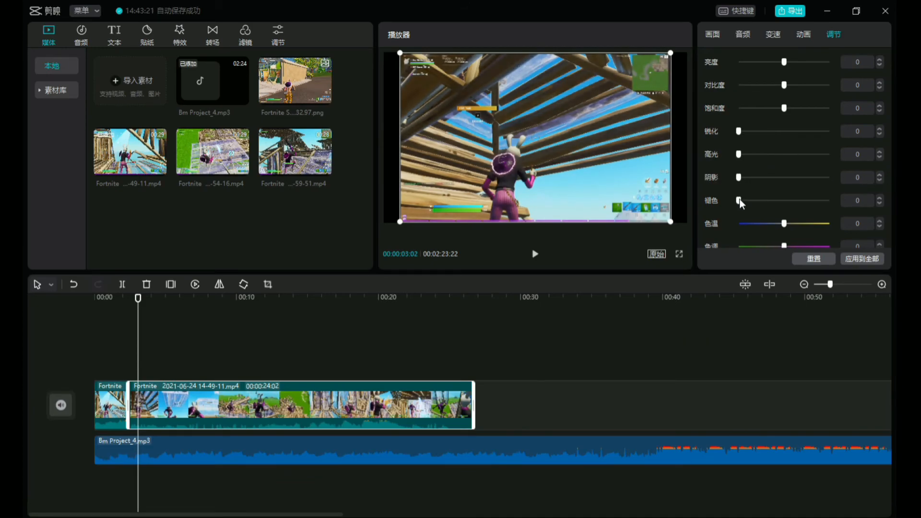
drag(739, 201, 797, 200)
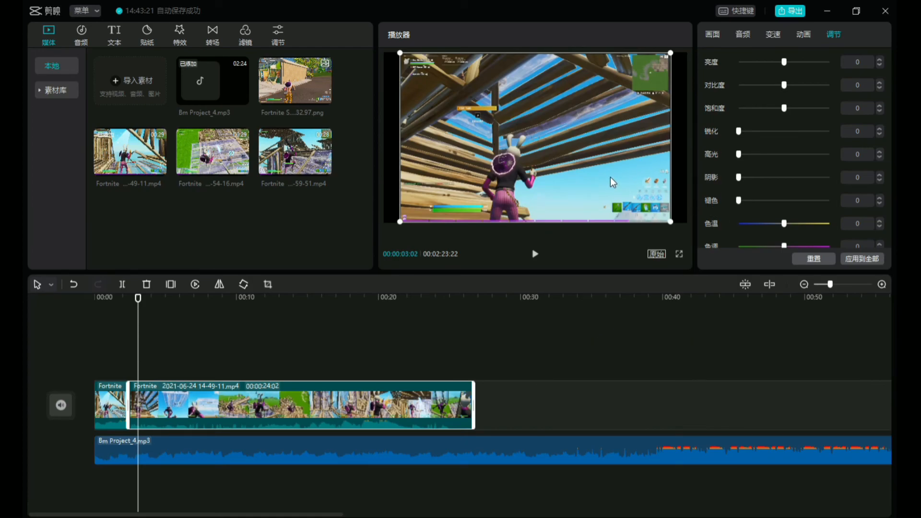
drag(783, 205, 816, 205)
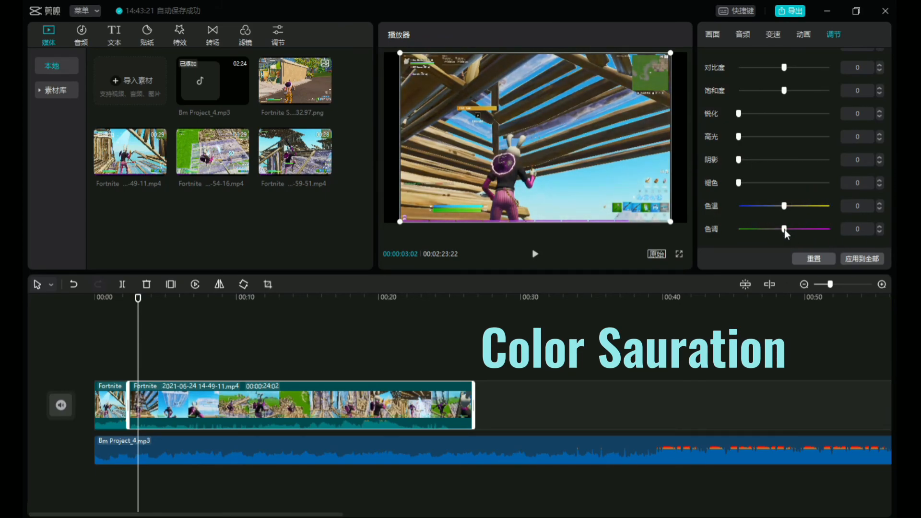
Shift the tint to -17 then fully to 50, and return to the Picture settings.
drag(784, 229, 773, 229)
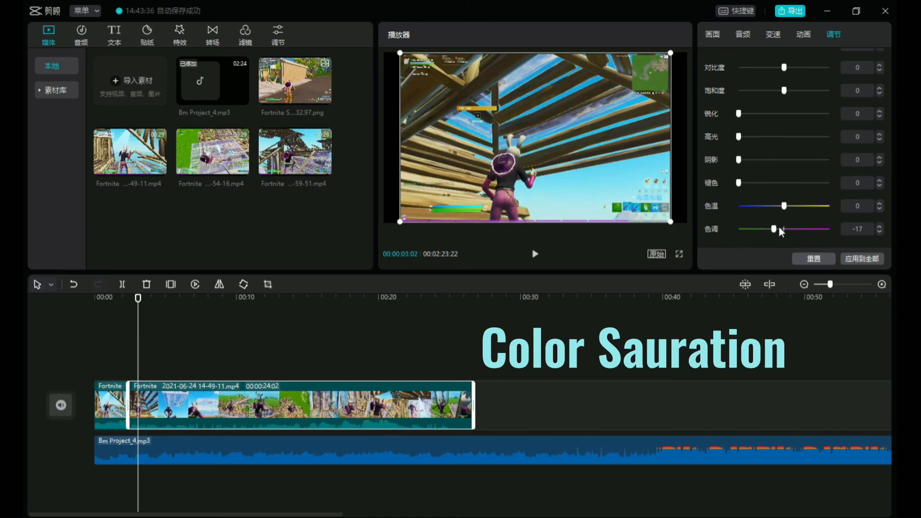
drag(775, 229, 830, 229)
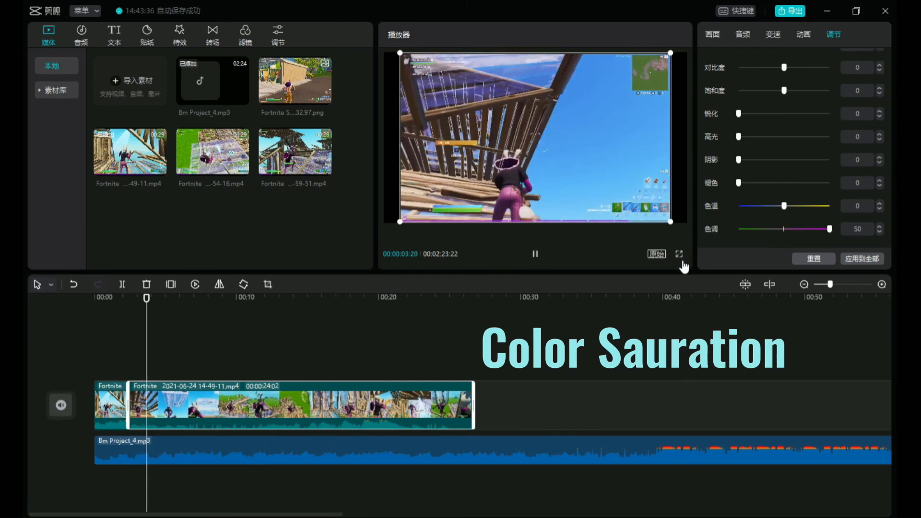
click(535, 253)
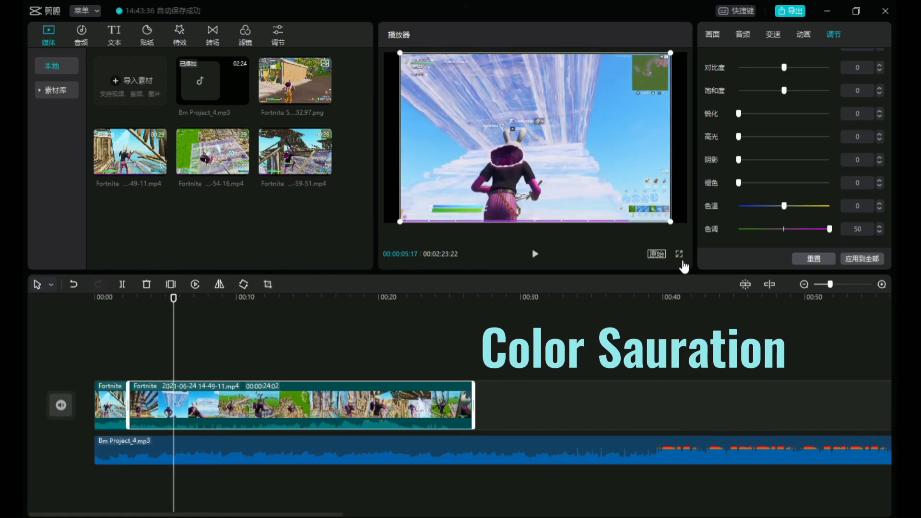
mouse_move(687, 261)
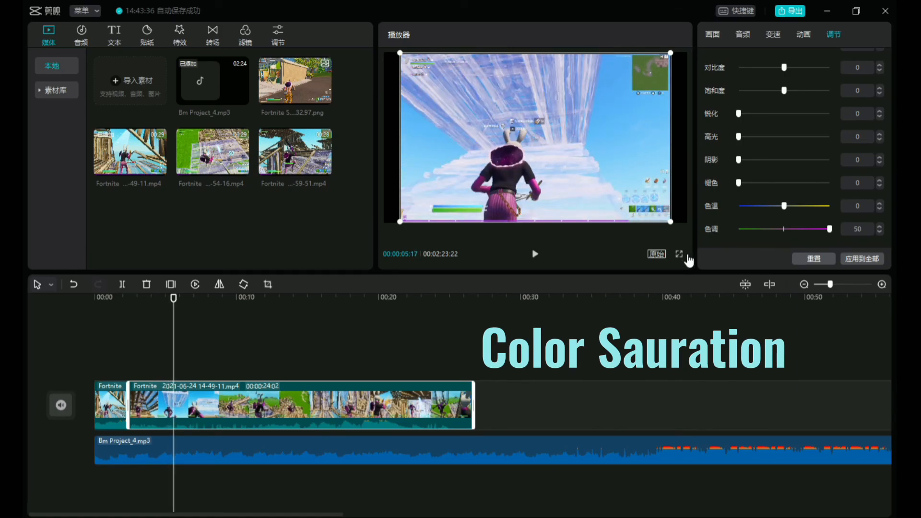
click(711, 33)
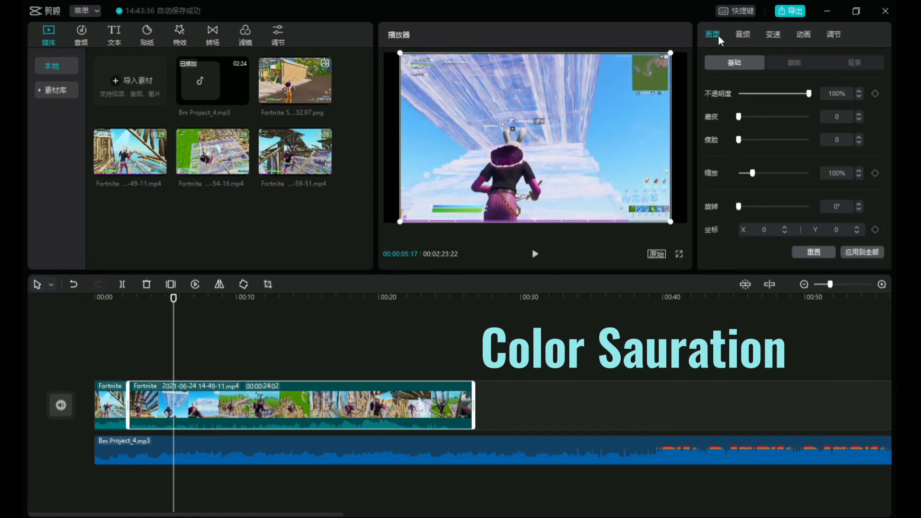
mouse_move(749, 139)
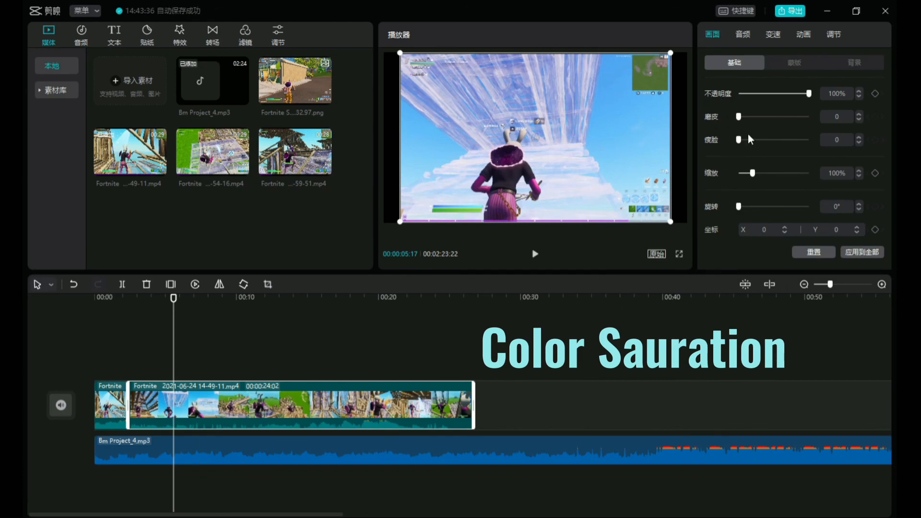
View the clip's Background Fill setting, currently 'none' with tint still at 50.
click(853, 63)
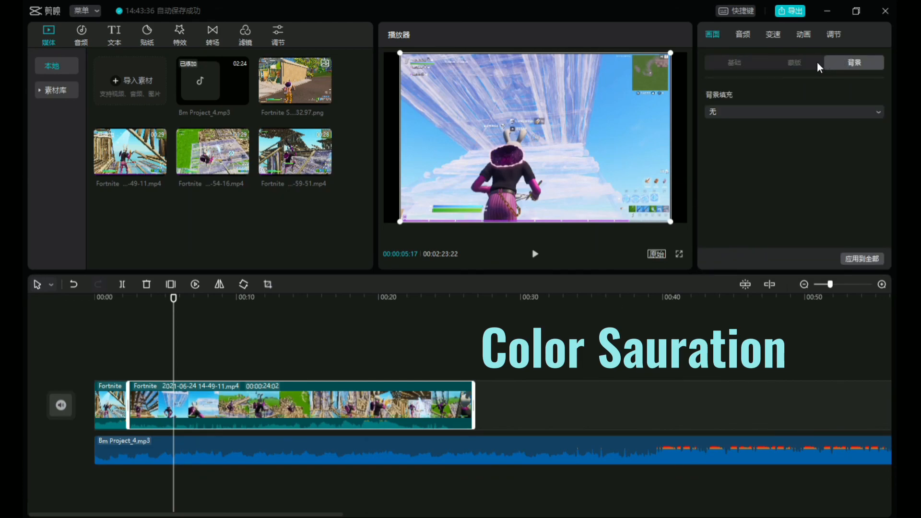